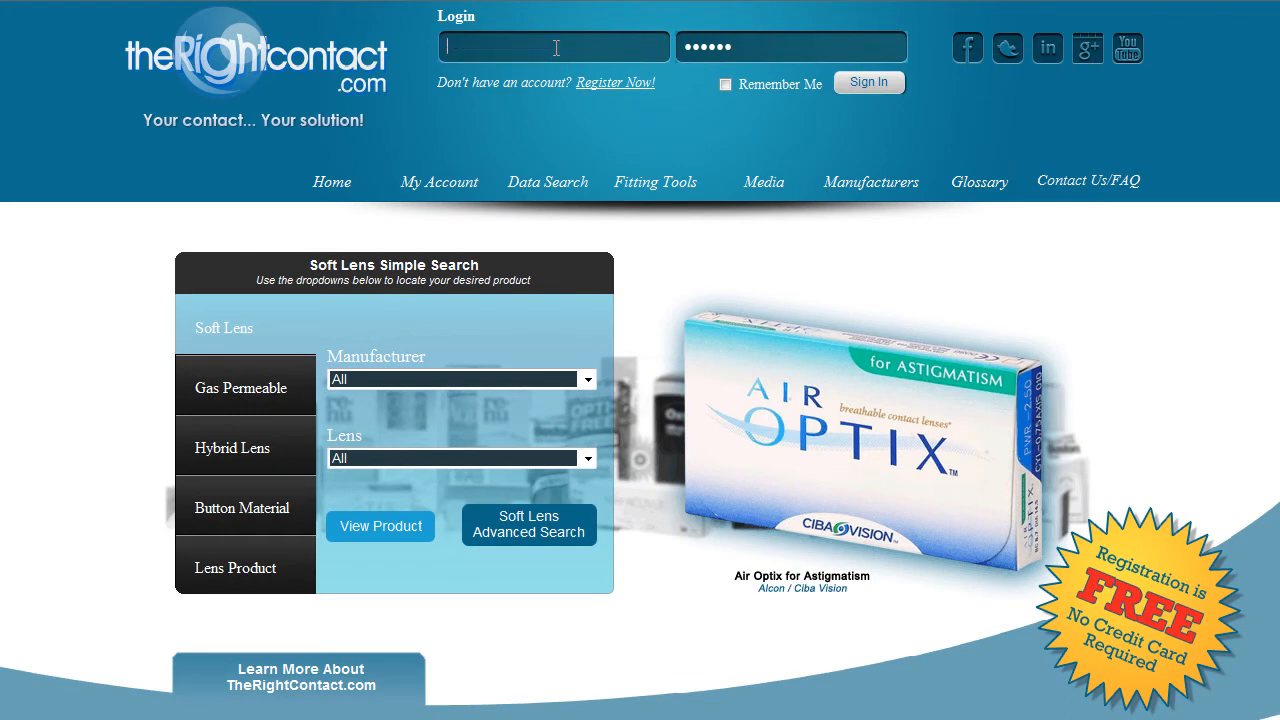
- Sign in as DrCompton with the account password
{"action": "type", "text": "DrCompton"}
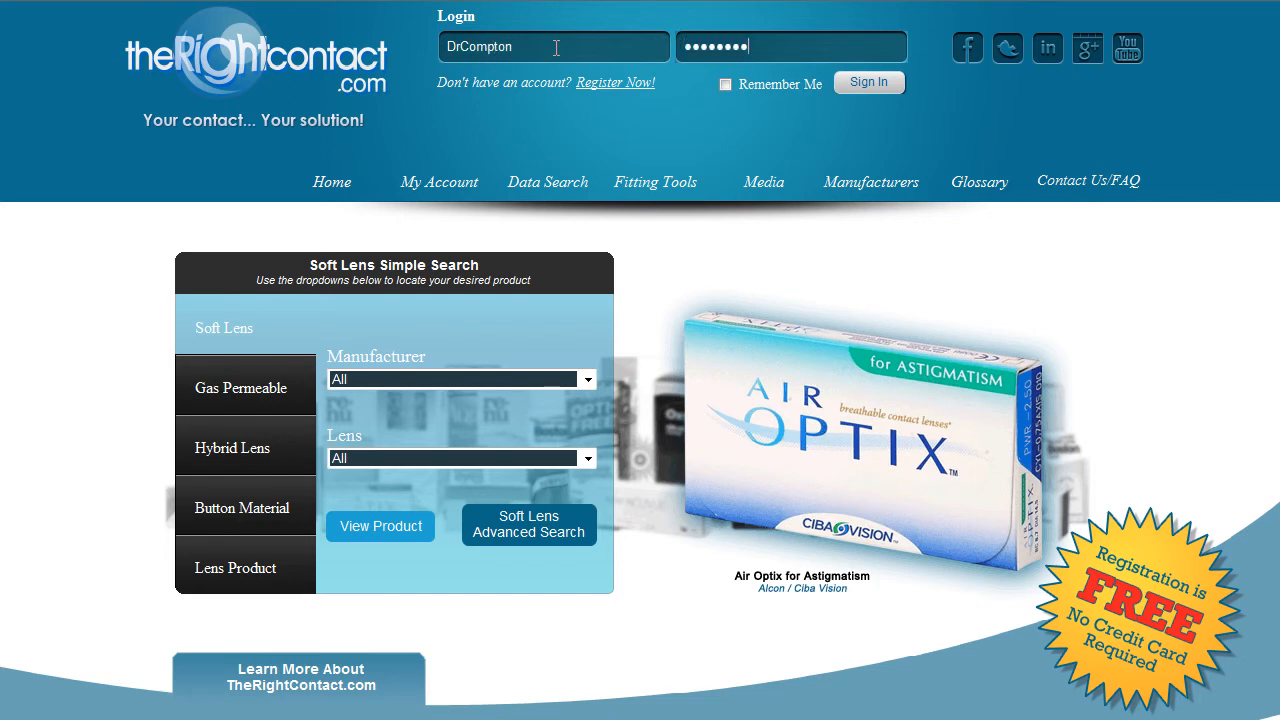
{"action": "type", "text": "•"}
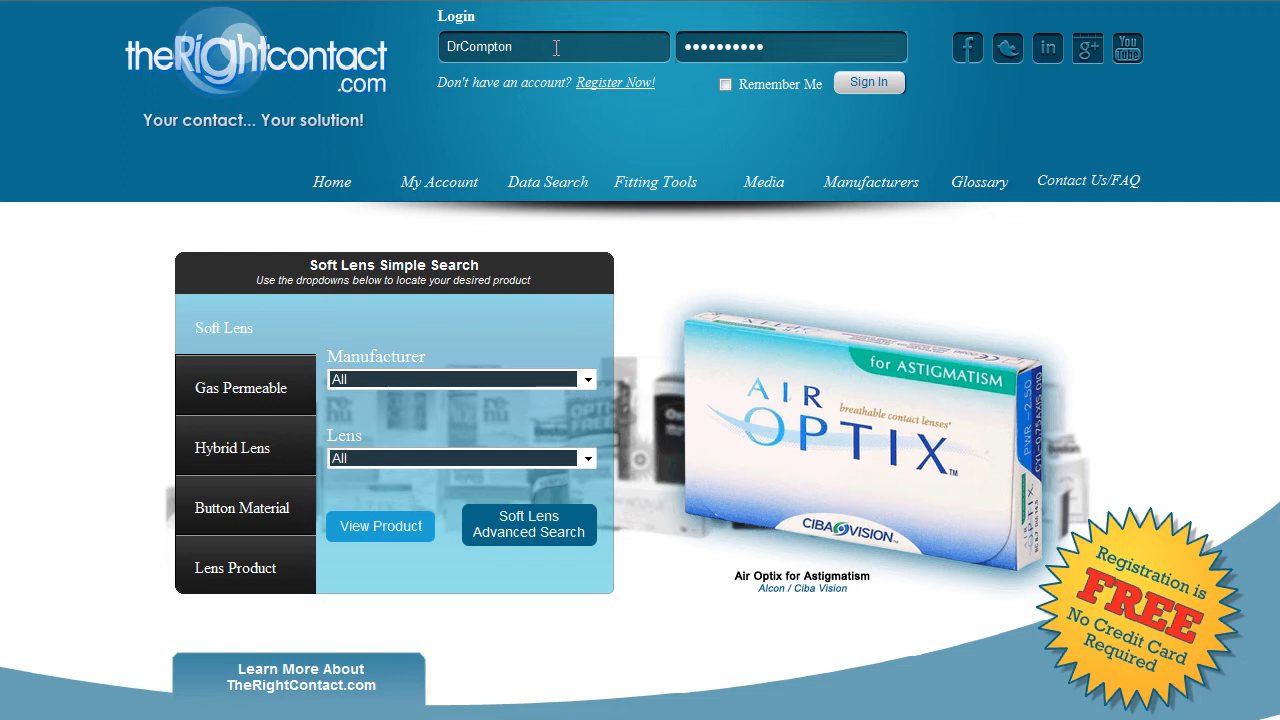
{"action": "left_click", "coordinate": [868, 82]}
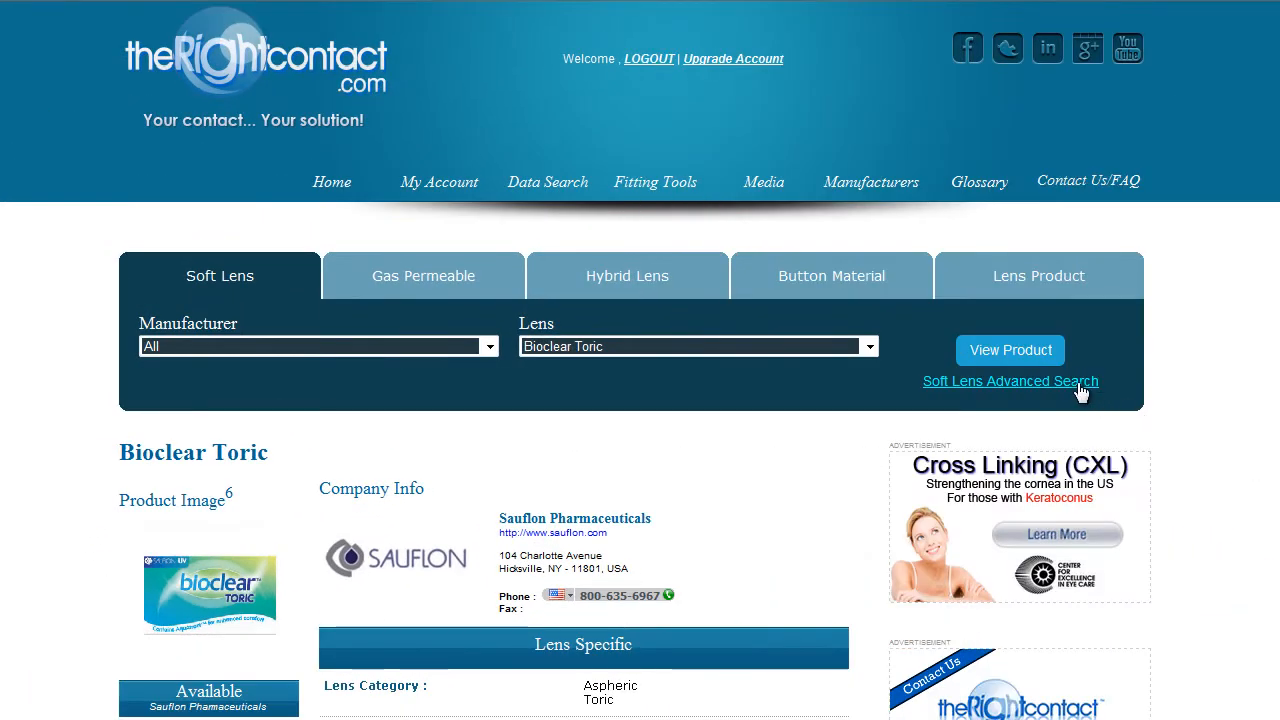
- Go to the Soft Lens Advanced Search and reach the parameter checklist
{"action": "left_click", "coordinate": [1010, 380]}
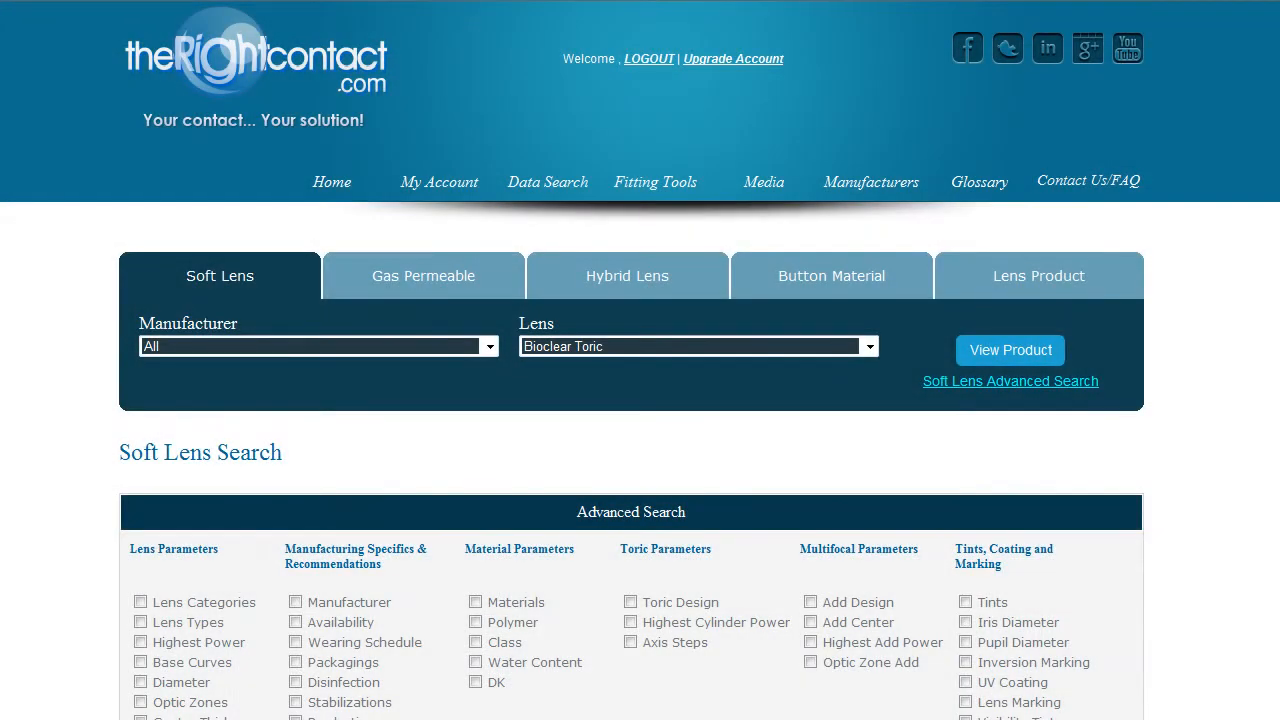
{"action": "scroll", "scroll_direction": "down", "scroll_amount": 3}
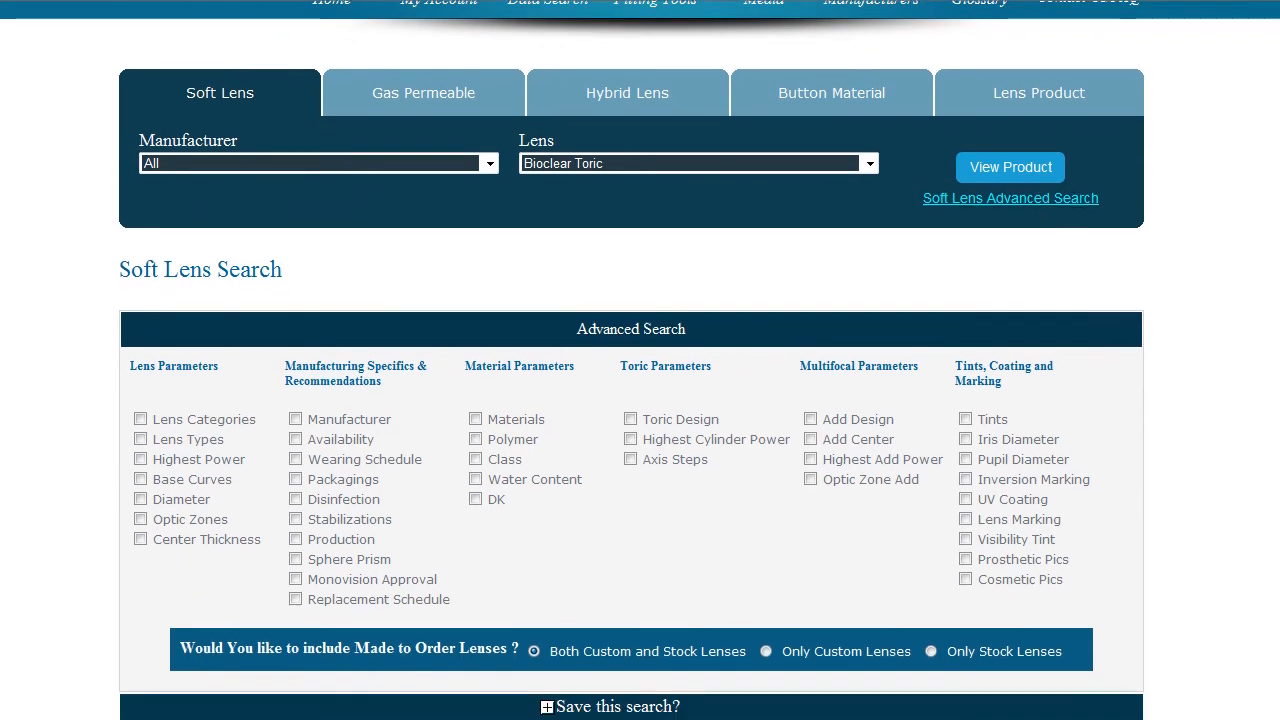
{"action": "scroll", "scroll_direction": "up", "scroll_amount": 3}
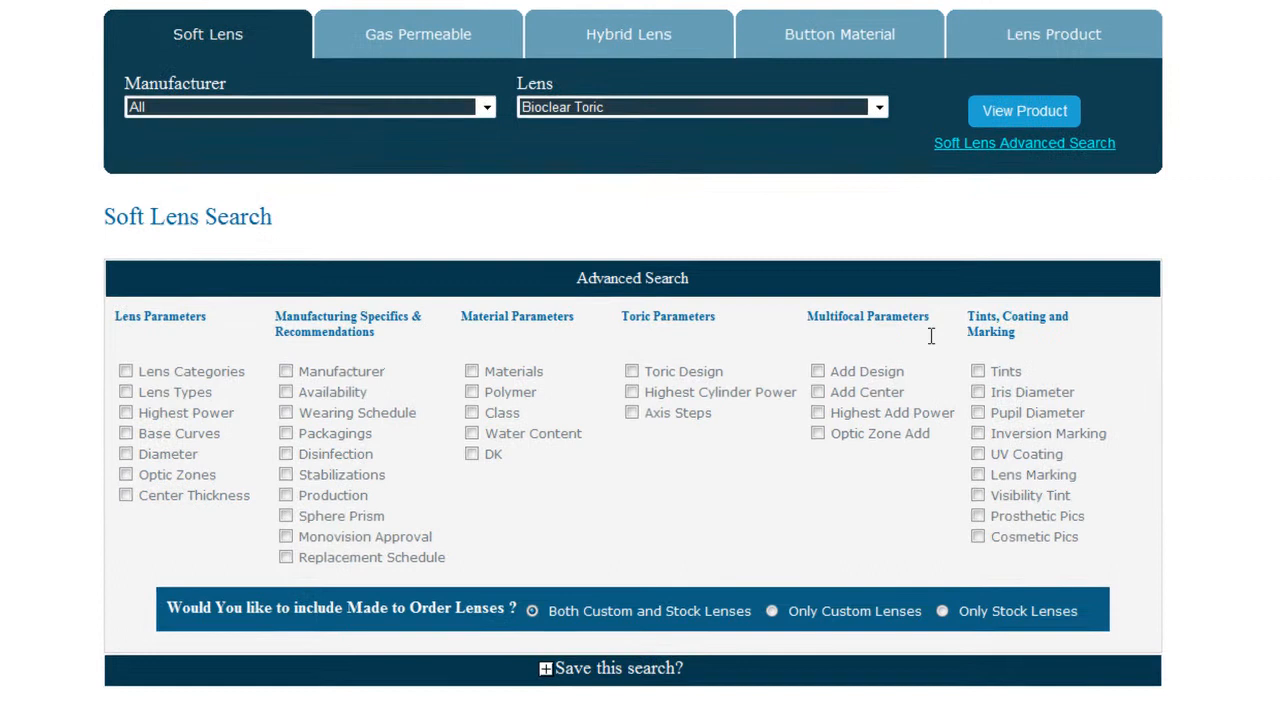
{"action": "scroll", "scroll_direction": "down", "scroll_amount": 3}
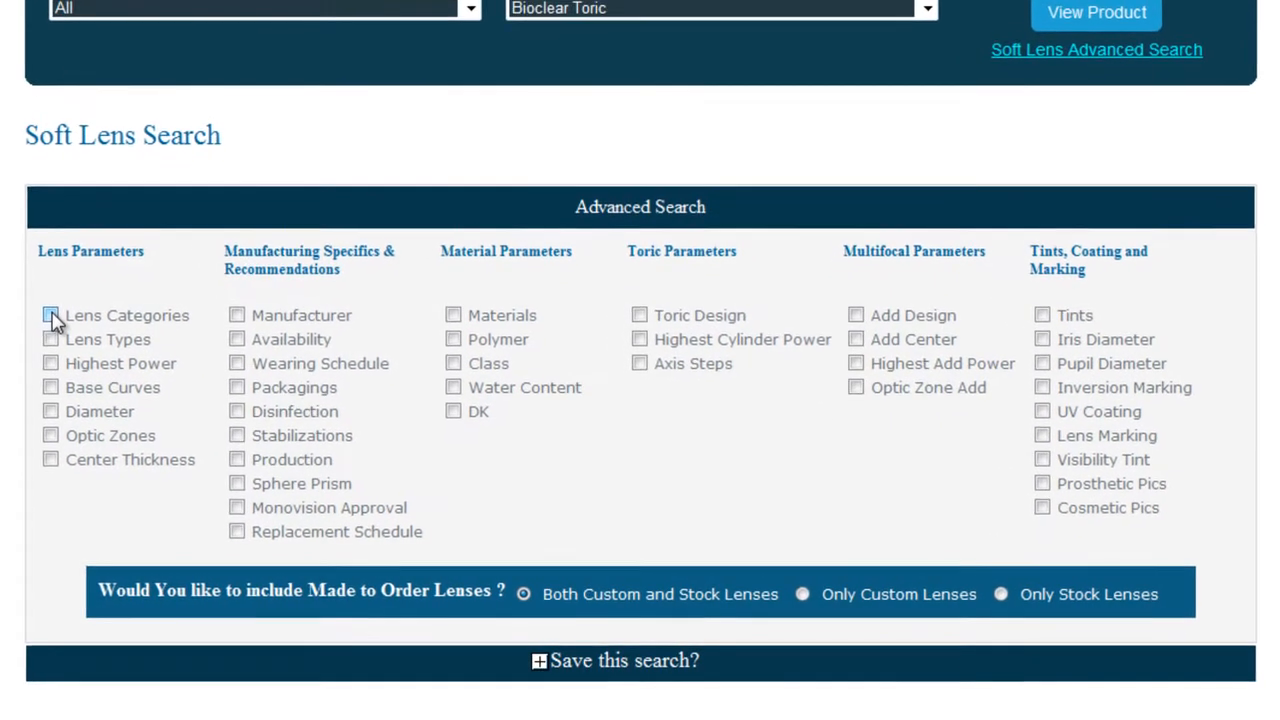
- Restrict lens category to Multifocal and set the minus power limit to -7.75
{"action": "left_click", "coordinate": [50, 316]}
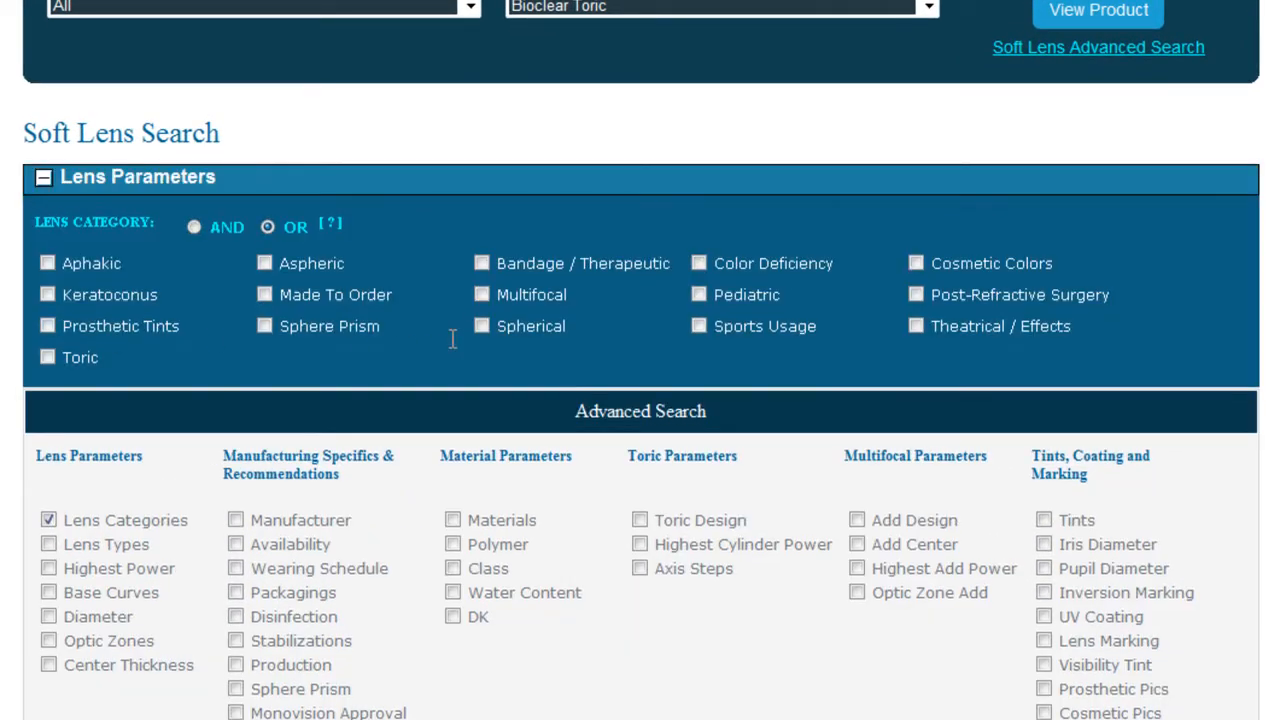
{"action": "left_click", "coordinate": [482, 294]}
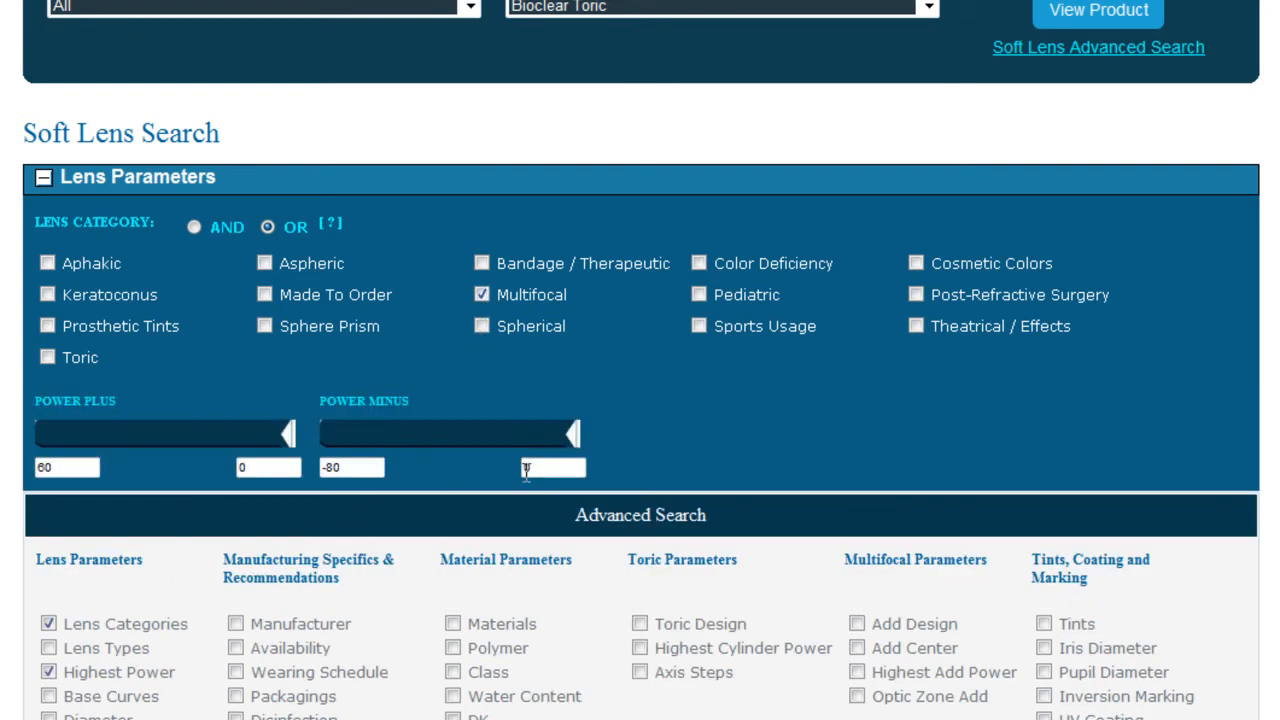
{"action": "left_click_drag", "start_coordinate": [572, 432], "coordinate": [560, 432]}
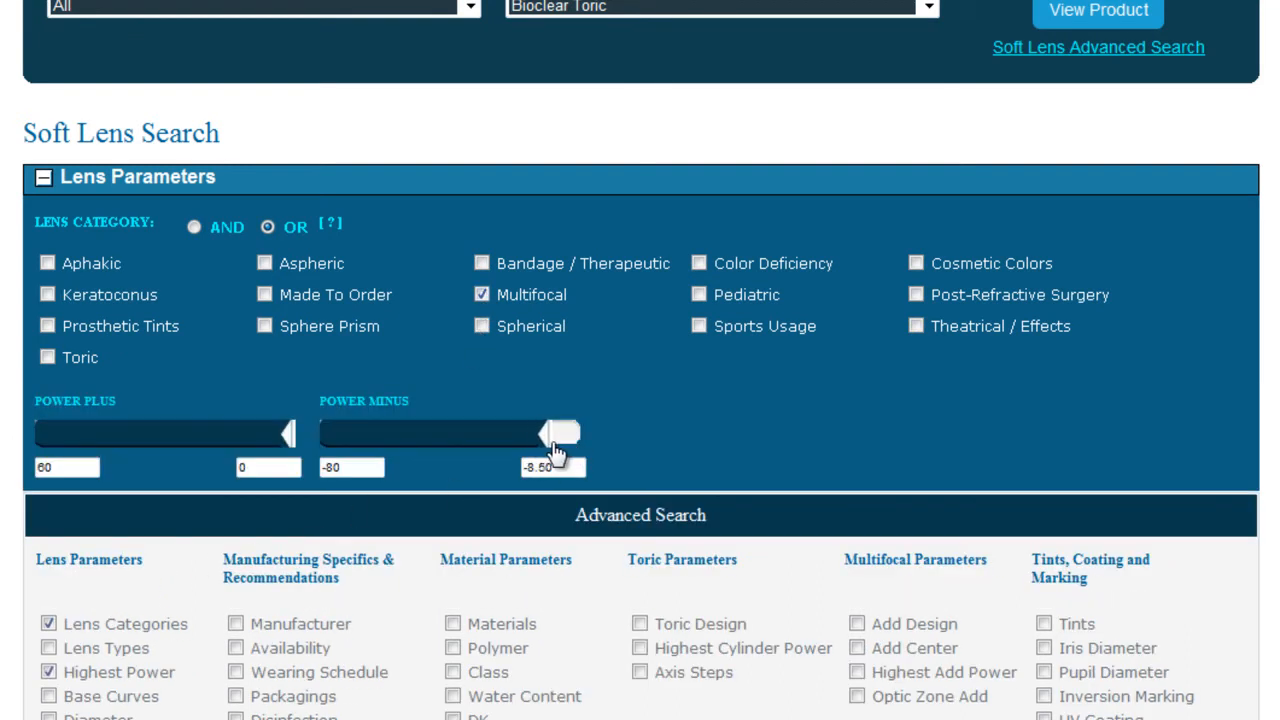
{"action": "left_click_drag", "start_coordinate": [552, 432], "coordinate": [564, 432]}
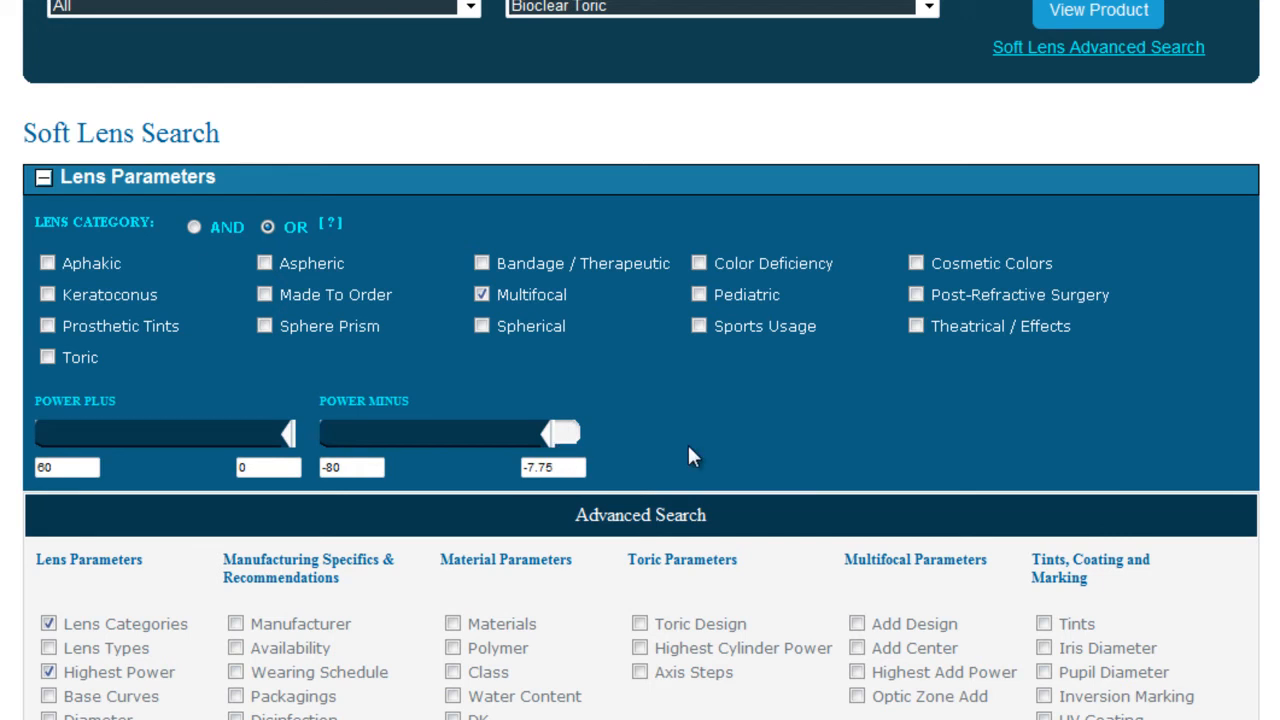
{"action": "scroll", "scroll_direction": "down", "scroll_amount": 3}
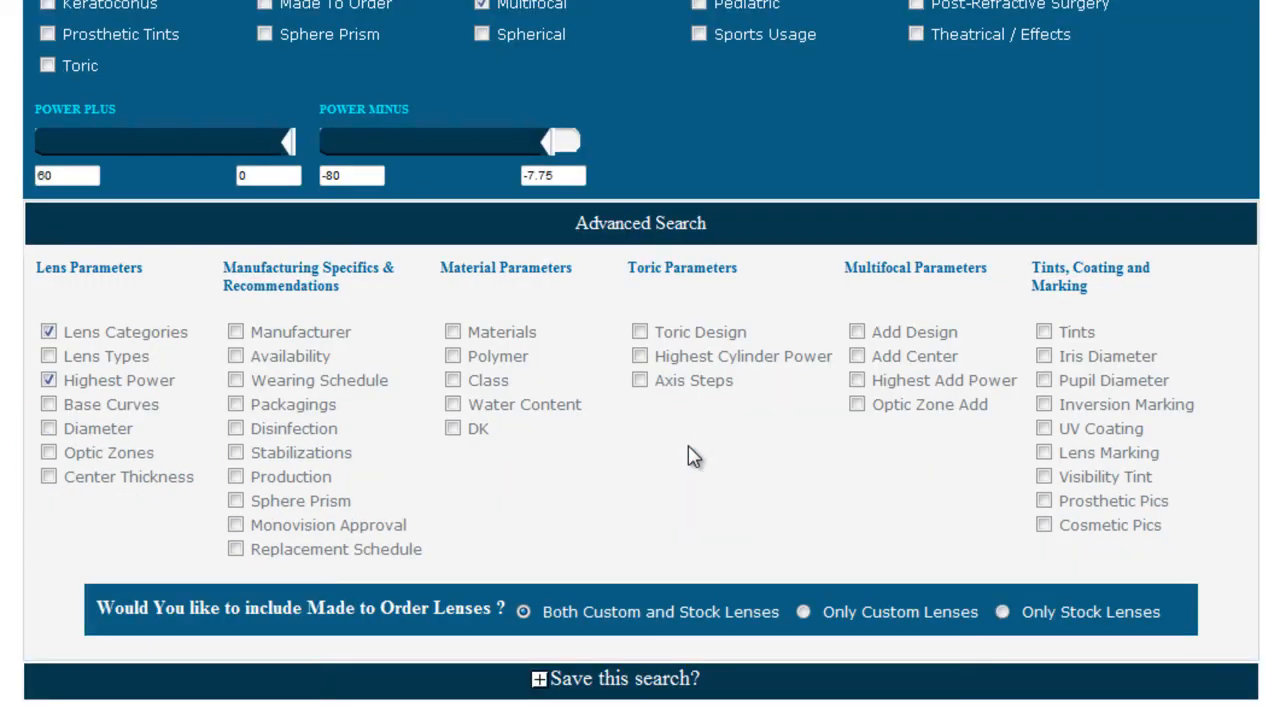
{"action": "scroll", "scroll_direction": "down", "scroll_amount": 3}
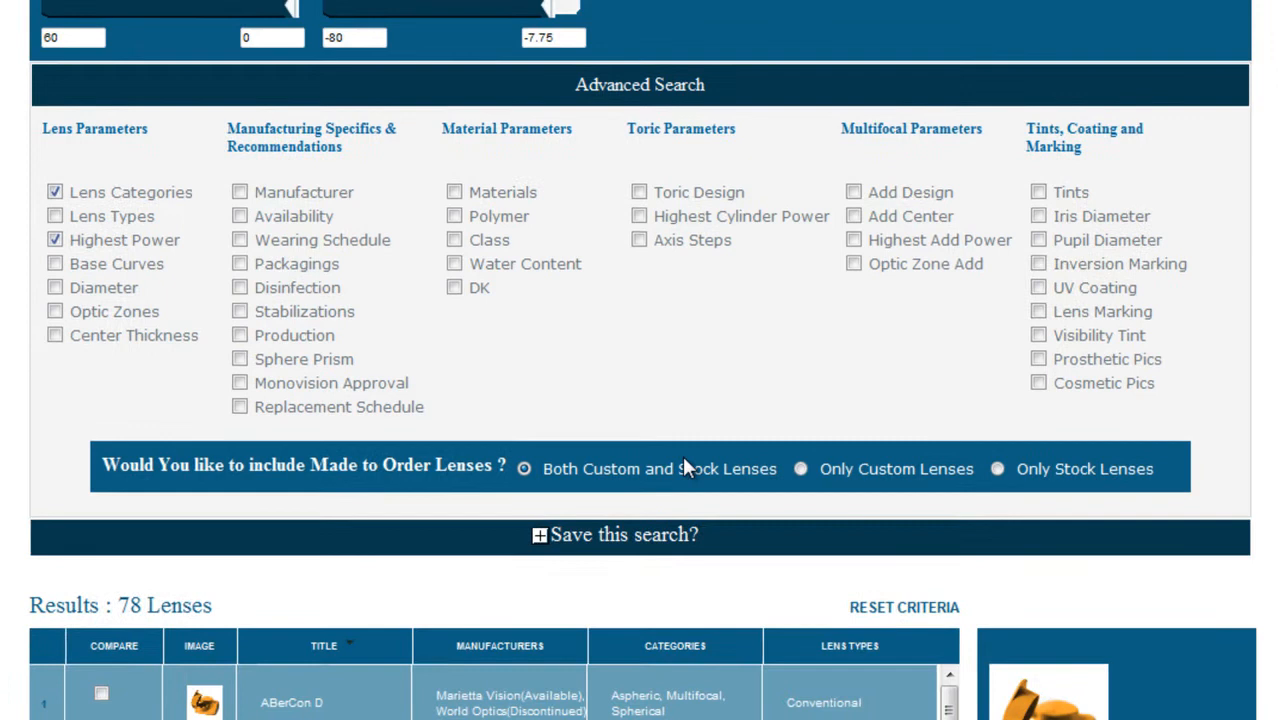
{"action": "scroll", "scroll_direction": "up", "scroll_amount": 3}
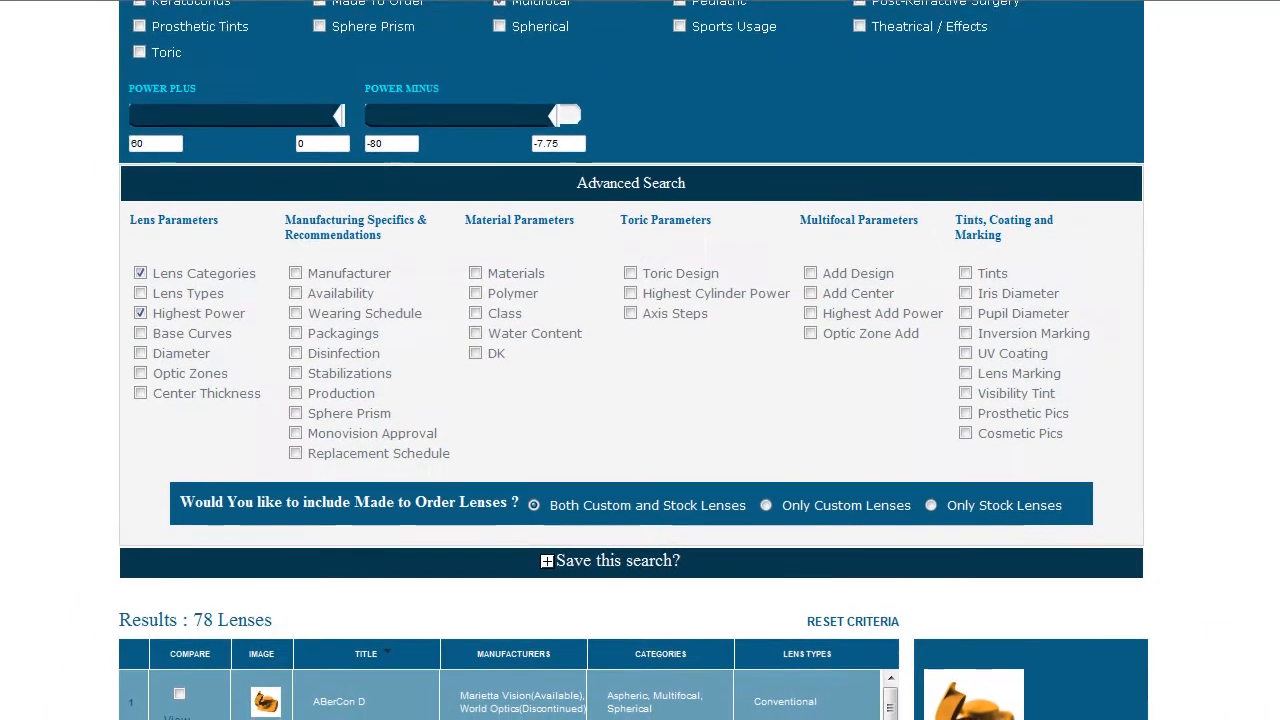
{"action": "scroll", "scroll_direction": "down", "scroll_amount": 3}
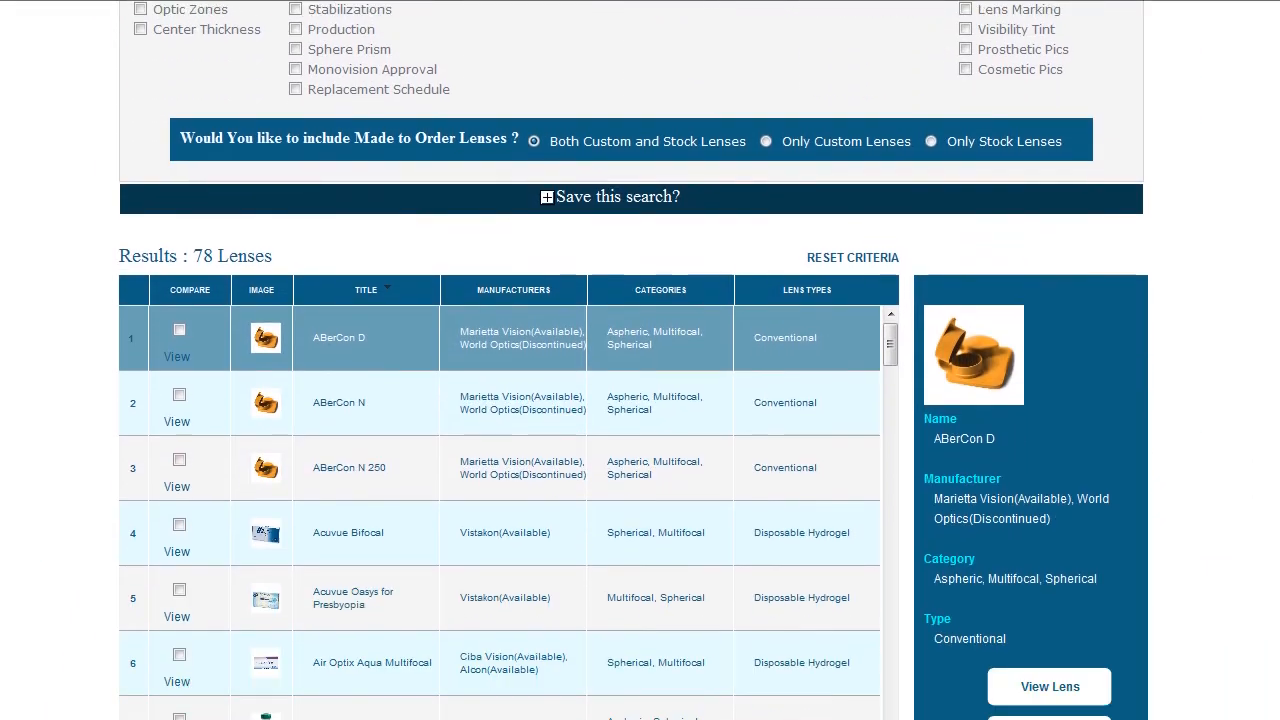
{"action": "scroll", "scroll_direction": "up", "scroll_amount": 3}
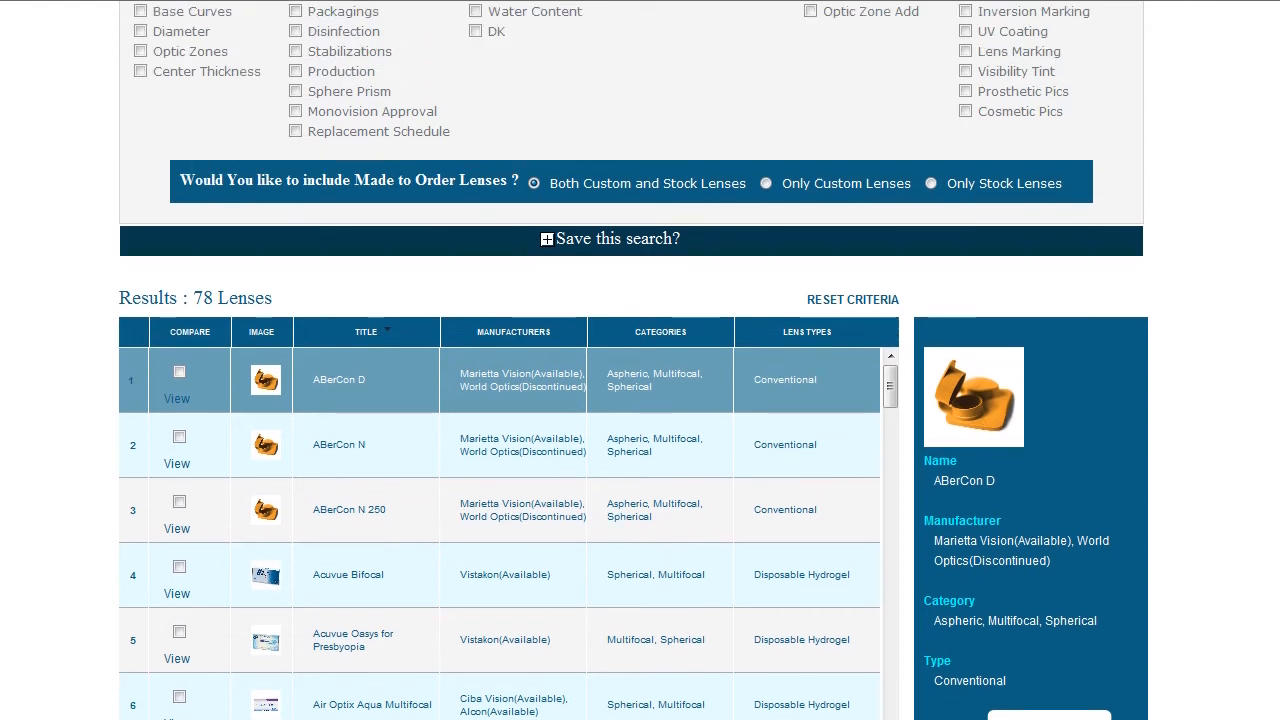
{"action": "scroll", "scroll_direction": "up", "scroll_amount": 3}
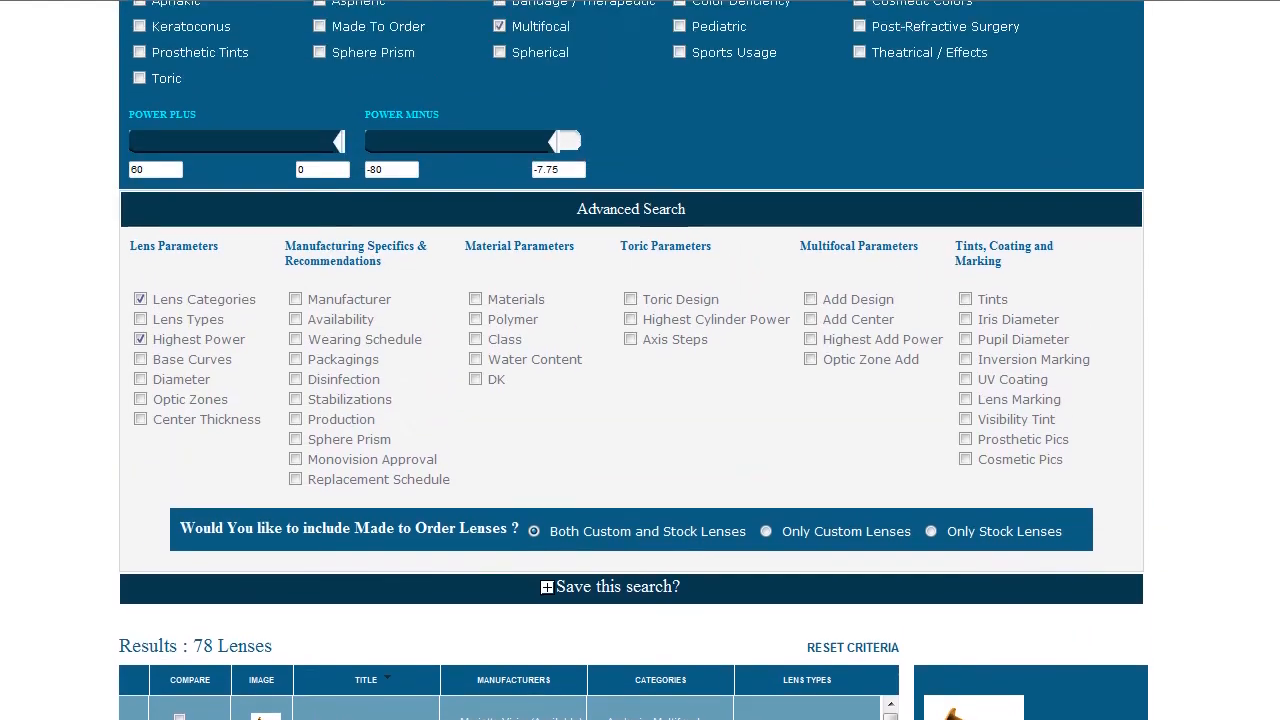
{"action": "scroll", "scroll_direction": "up", "scroll_amount": 3}
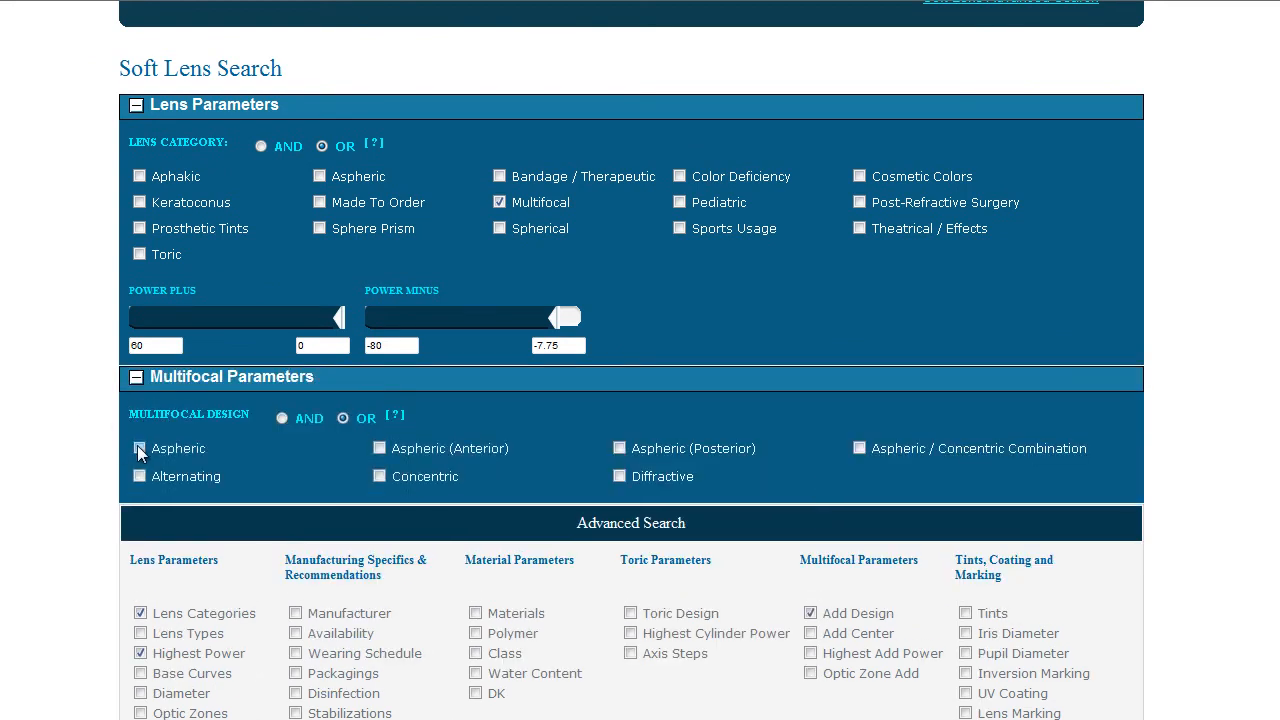
- Restrict multifocal design to Aspheric and view the narrowed results list
{"action": "left_click", "coordinate": [140, 448]}
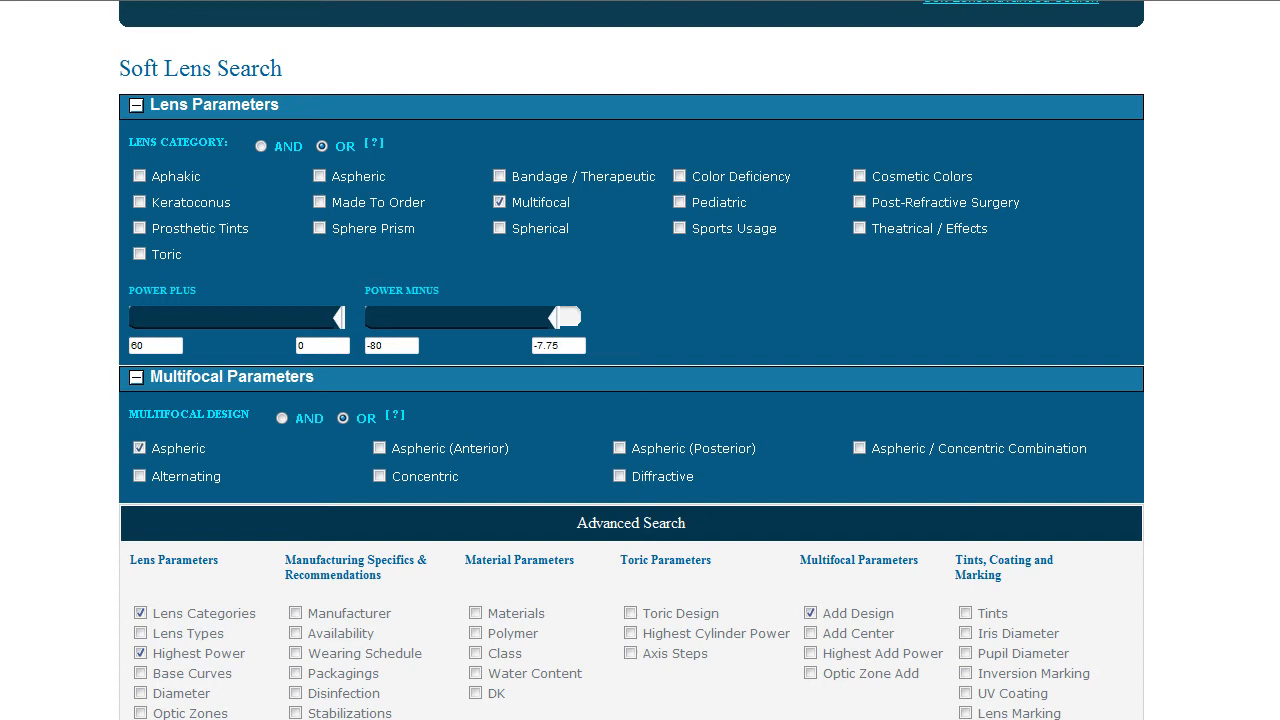
{"action": "scroll", "scroll_direction": "down", "scroll_amount": 3}
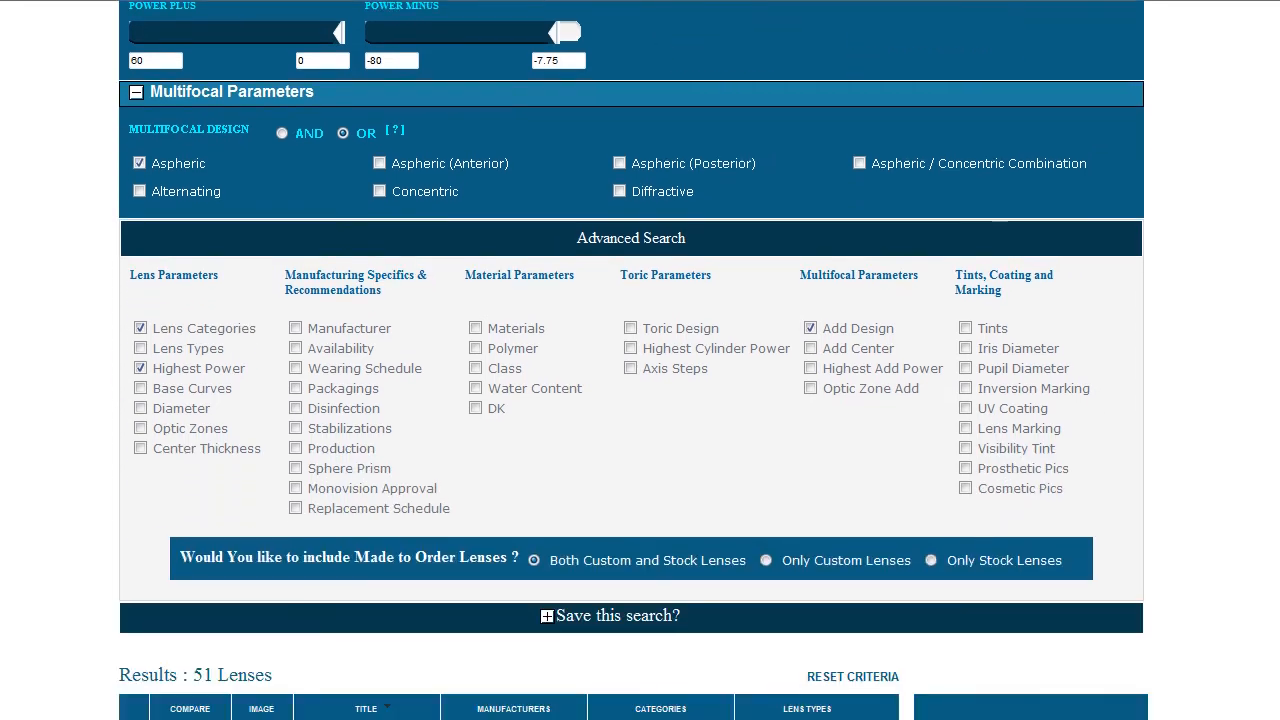
{"action": "scroll", "scroll_direction": "down", "scroll_amount": 3}
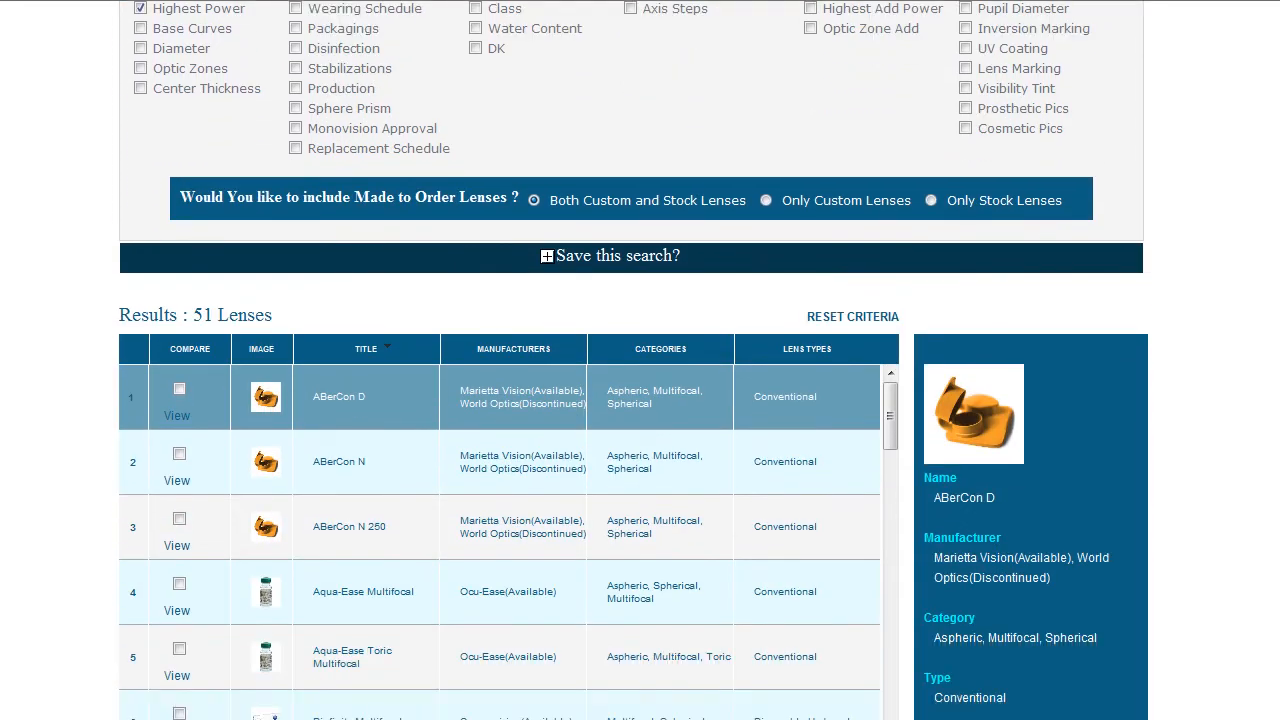
{"action": "scroll", "scroll_direction": "down", "scroll_amount": 3}
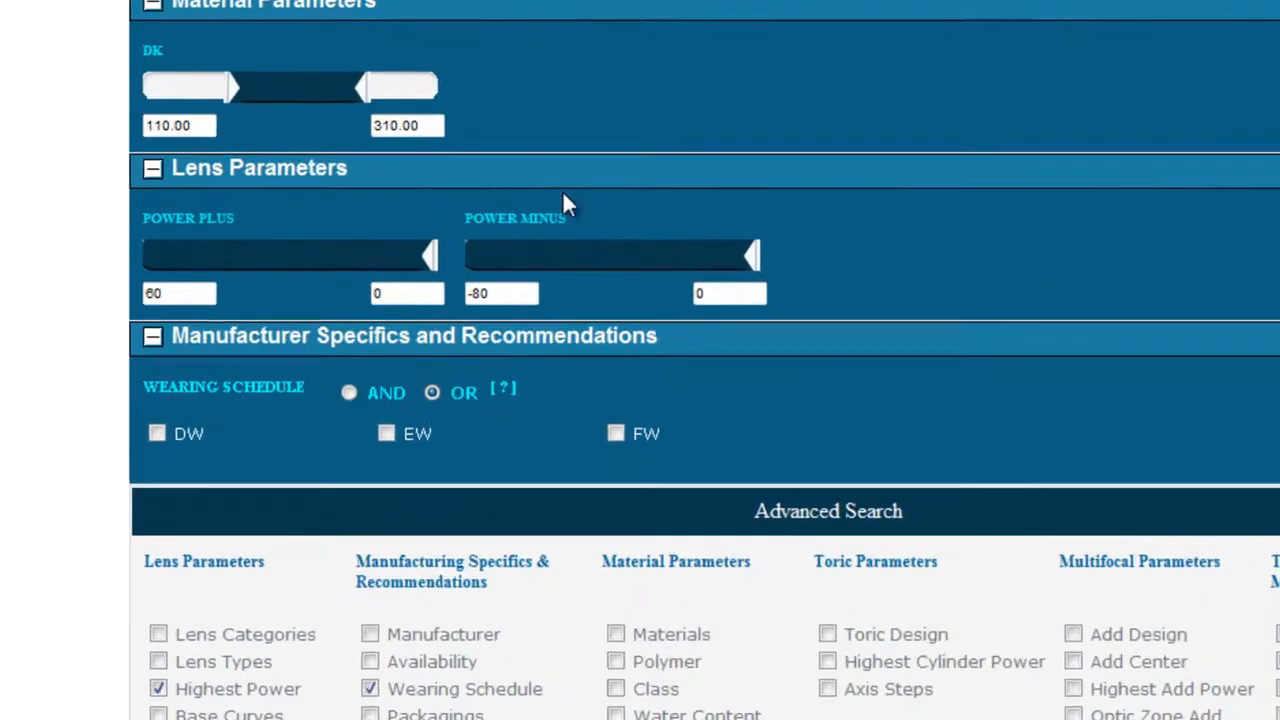
- Limit minus power to -8.50 and include DW and EW wearing schedules
{"action": "left_click_drag", "start_coordinate": [752, 256], "coordinate": [1056, 256]}
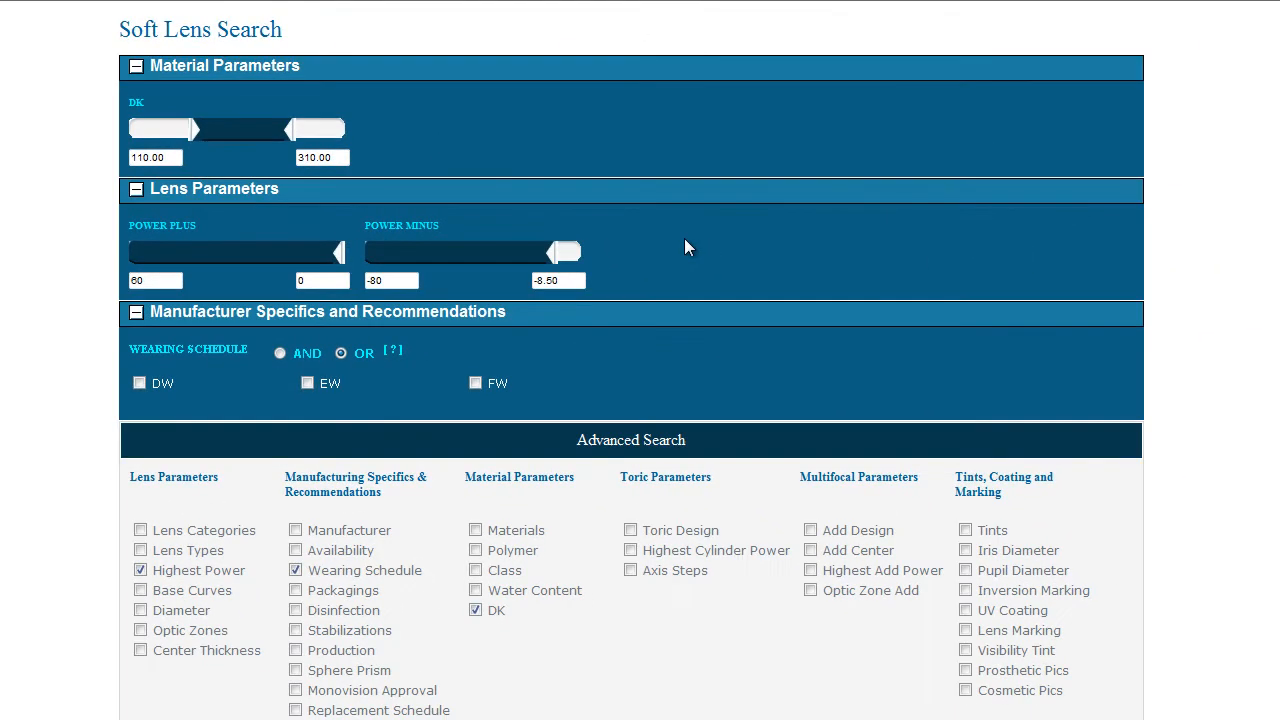
{"action": "left_click", "coordinate": [140, 384]}
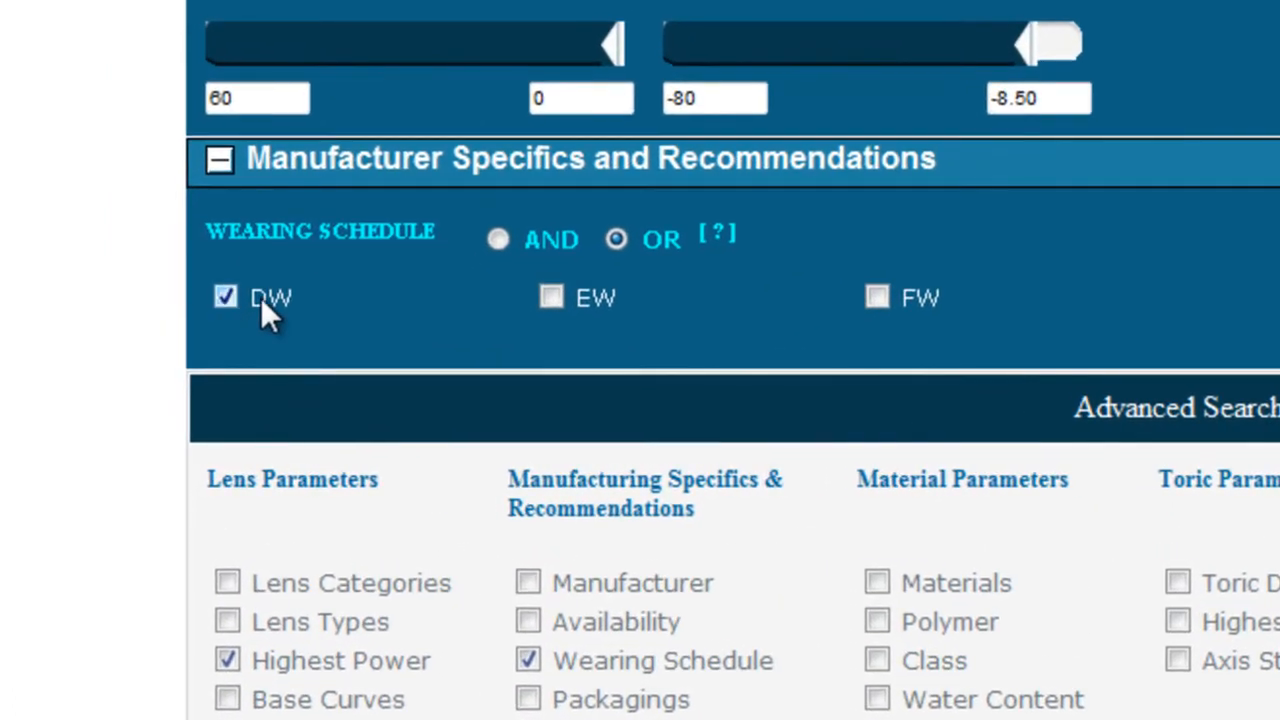
{"action": "left_click", "coordinate": [552, 296]}
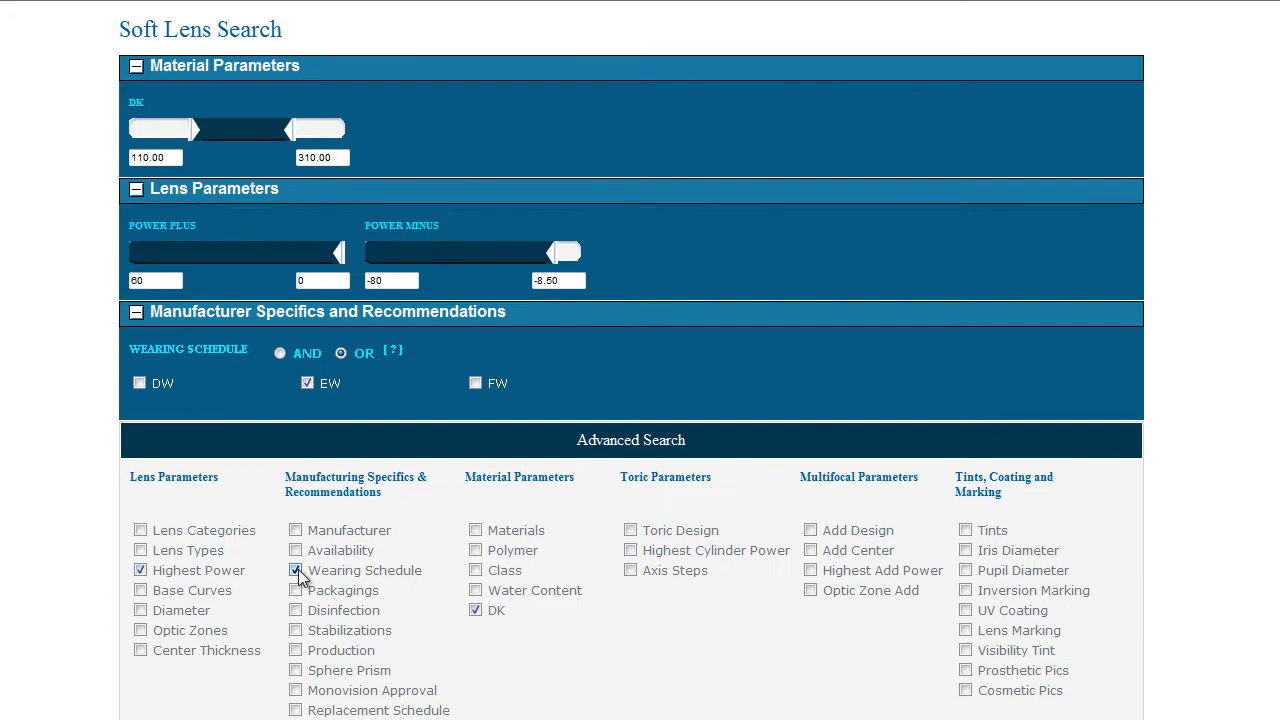
{"action": "left_click", "coordinate": [136, 312]}
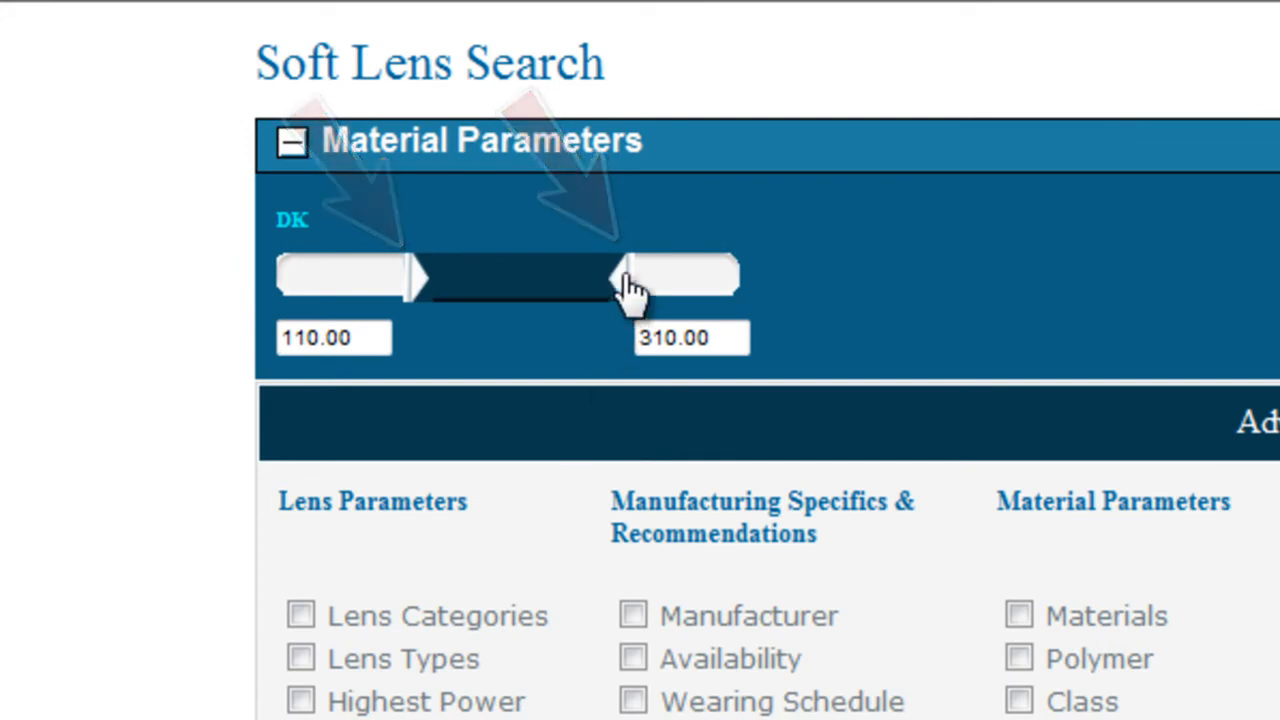
- Set the DK range to 60–360 and add a Base Curve range filter
{"action": "left_click_drag", "start_coordinate": [624, 284], "coordinate": [704, 284]}
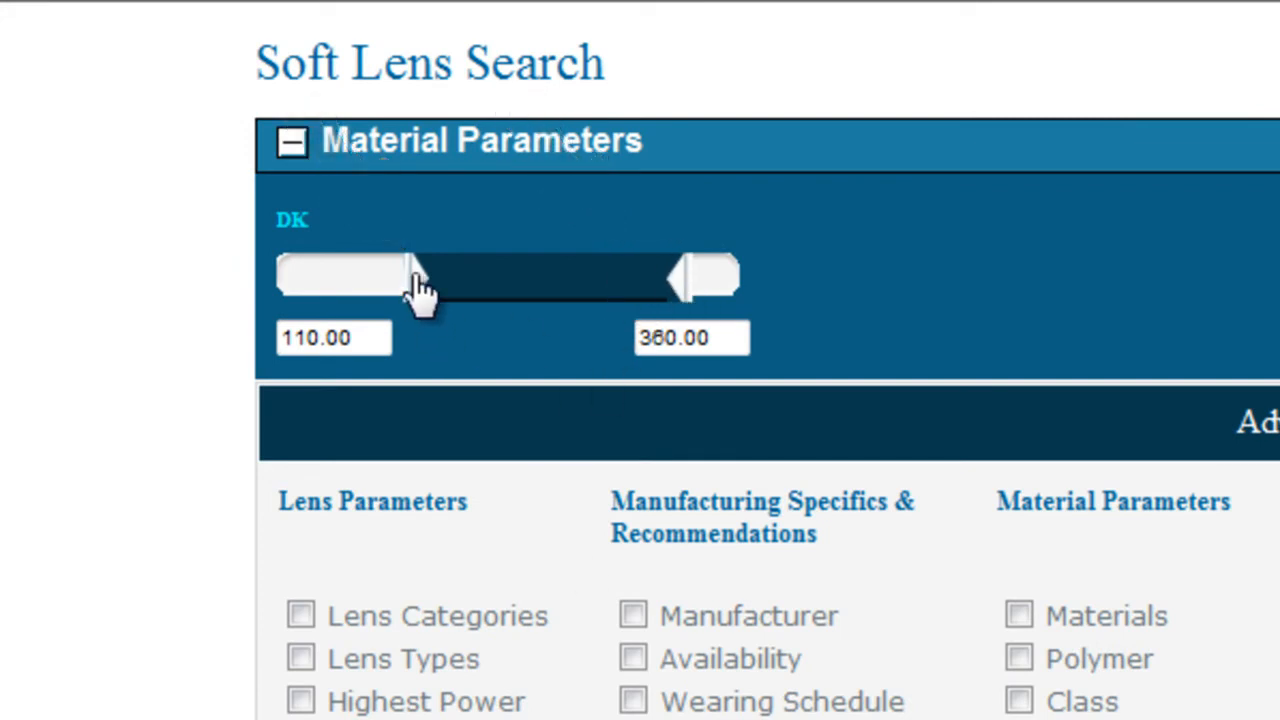
{"action": "left_click_drag", "start_coordinate": [416, 276], "coordinate": [336, 276]}
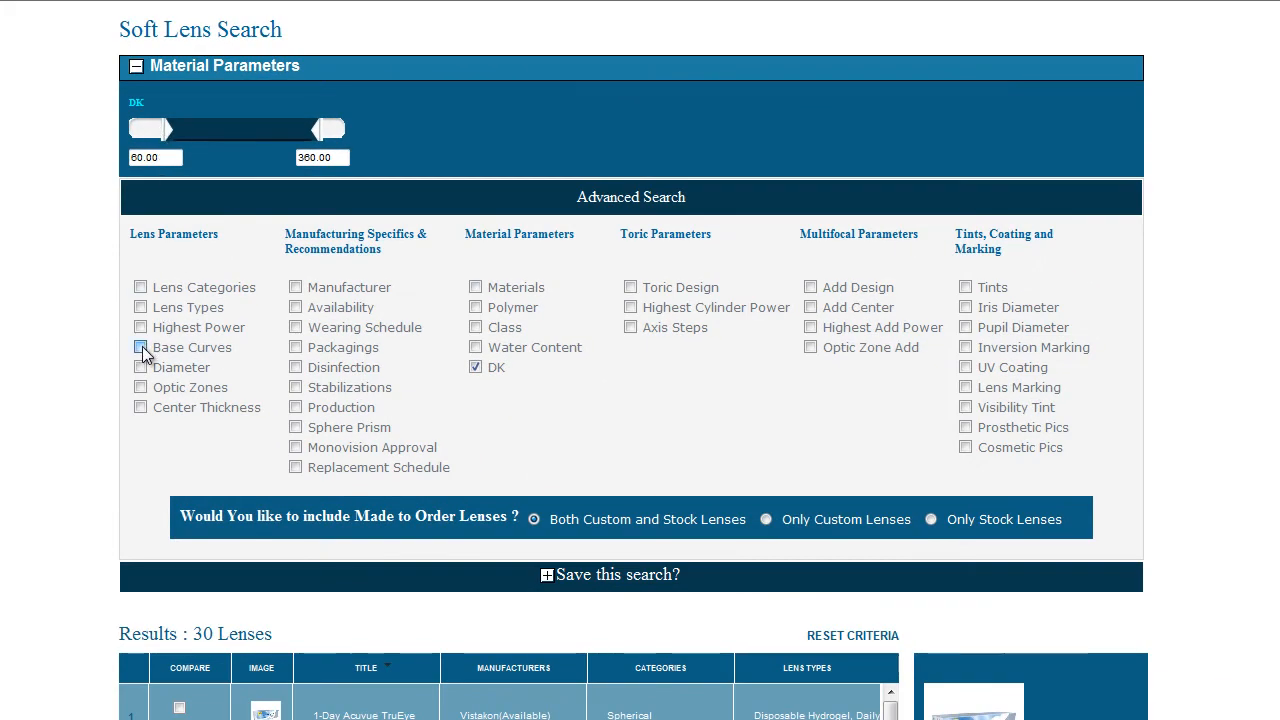
{"action": "left_click", "coordinate": [140, 348]}
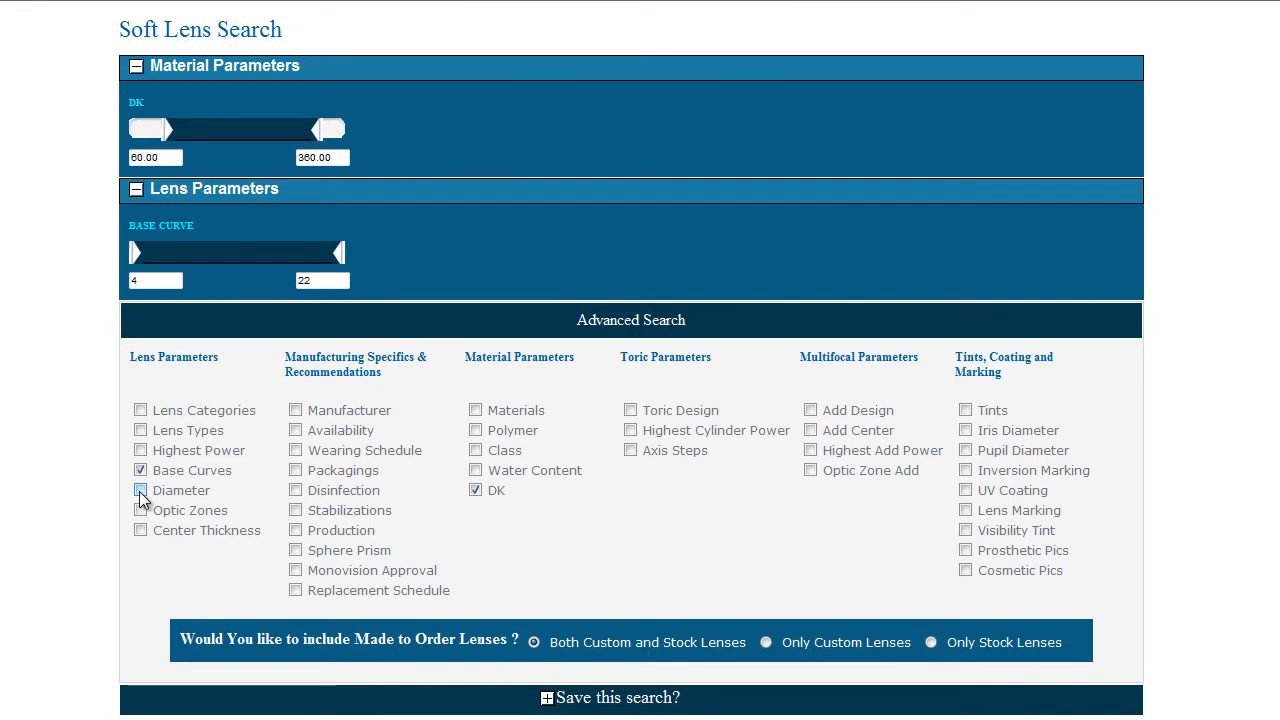
- Add Diameter and Pupil Diameter filters and adjust the Replacement Schedule range
{"action": "left_click", "coordinate": [140, 490]}
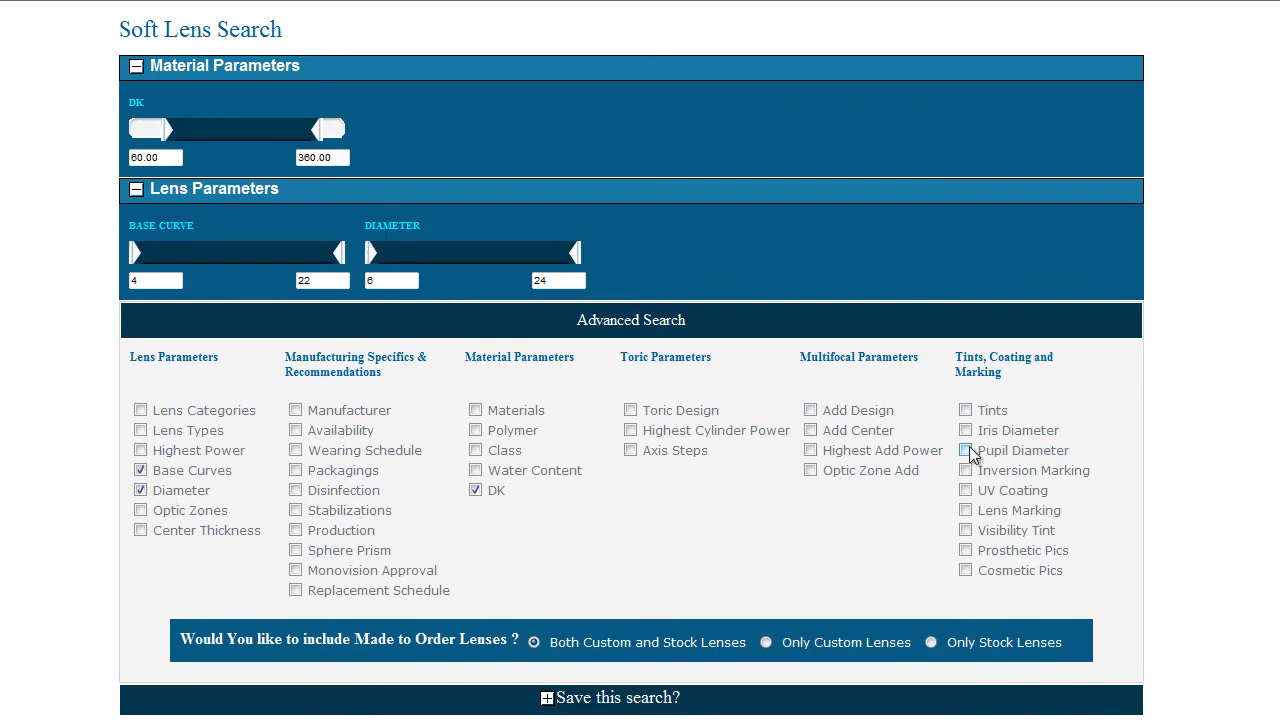
{"action": "left_click", "coordinate": [964, 450]}
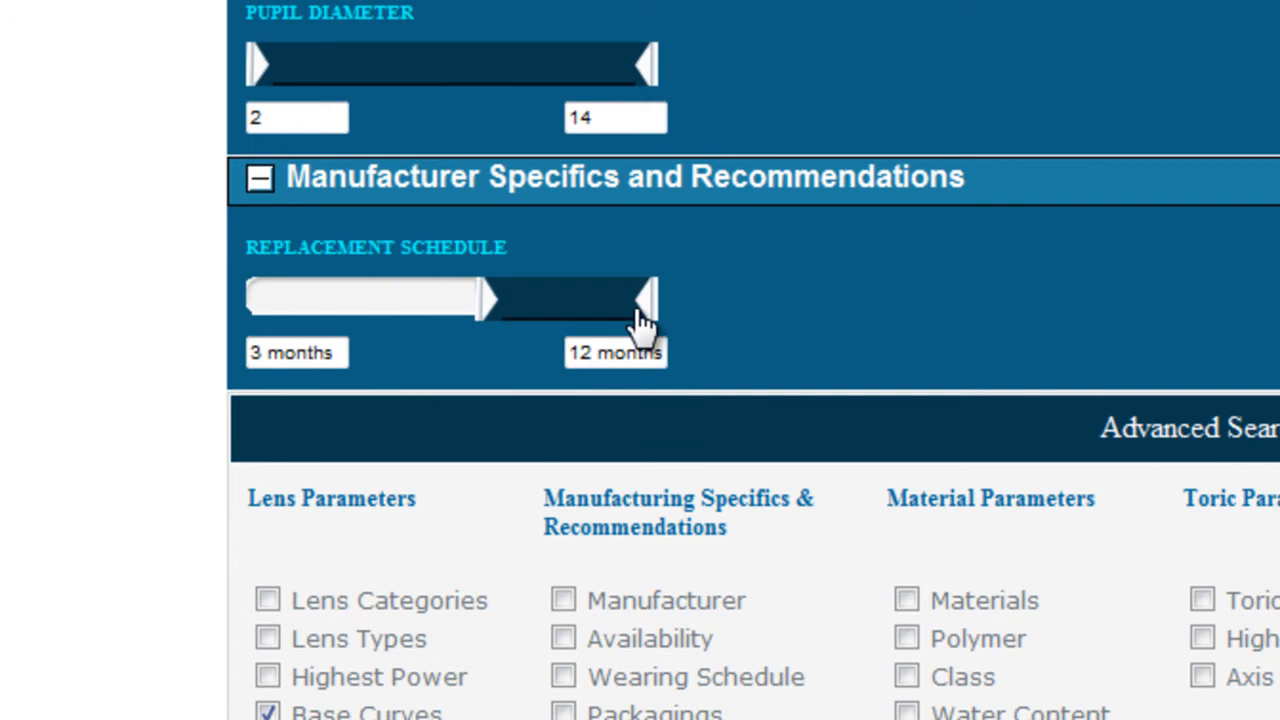
{"action": "left_click_drag", "start_coordinate": [644, 296], "coordinate": [596, 296]}
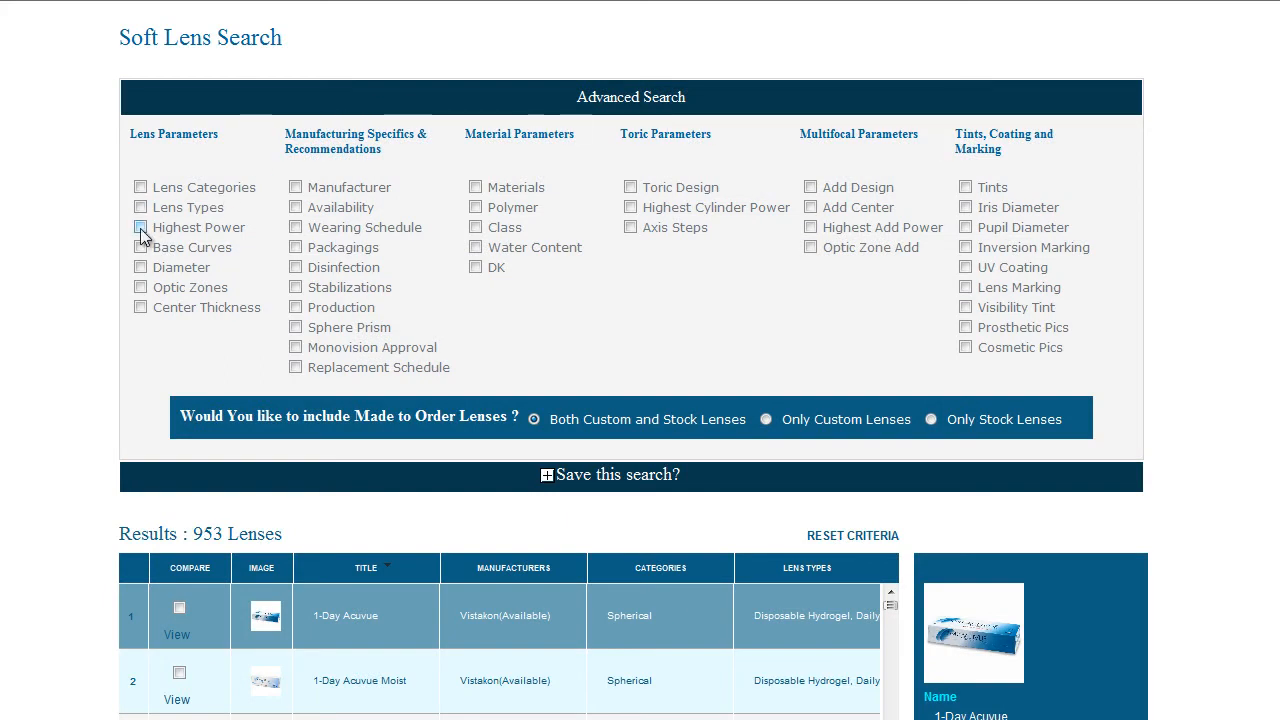
- Add Power, Highest Cylinder and Highest Add Power filters, with minus power at -12.25
{"action": "left_click", "coordinate": [140, 228]}
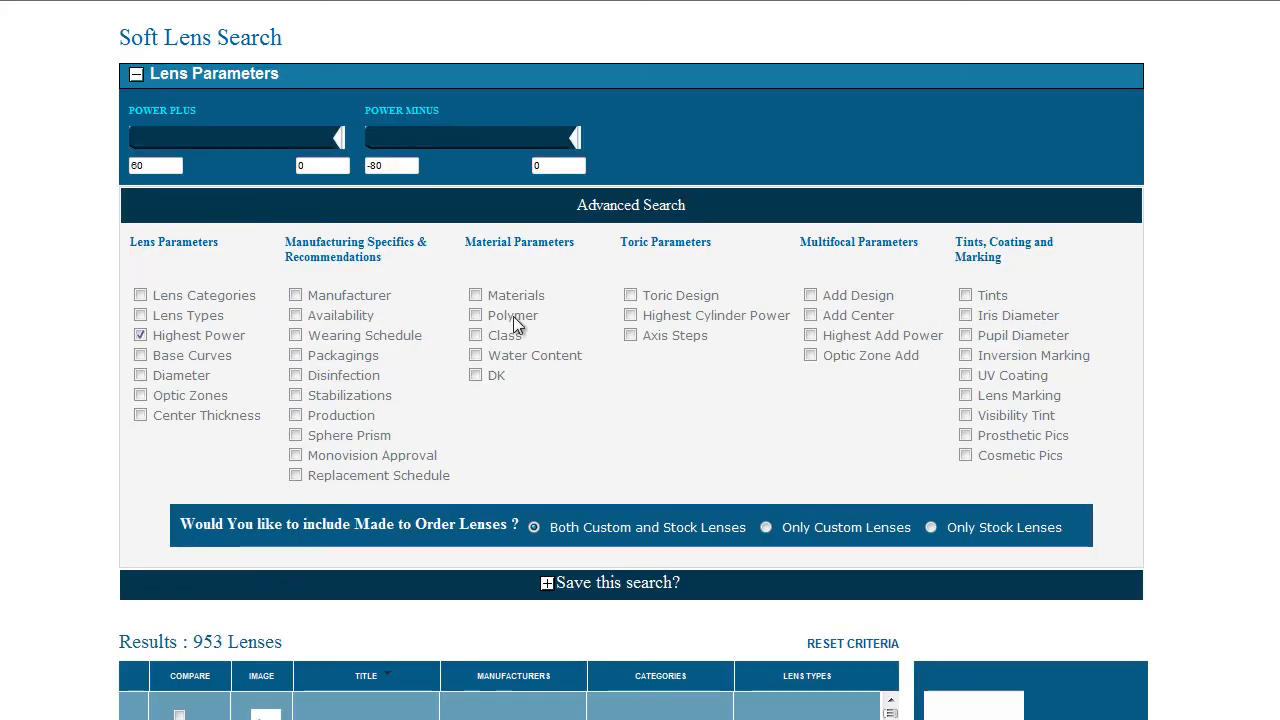
{"action": "left_click", "coordinate": [630, 316]}
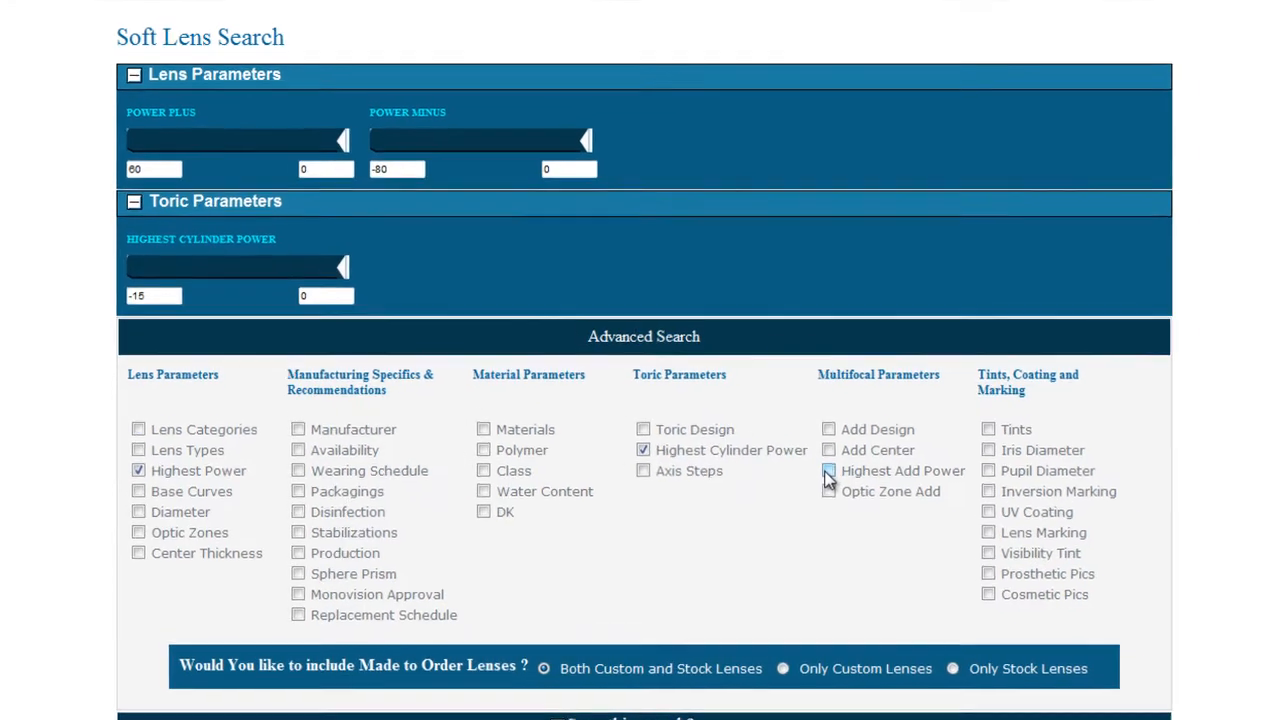
{"action": "left_click", "coordinate": [828, 472]}
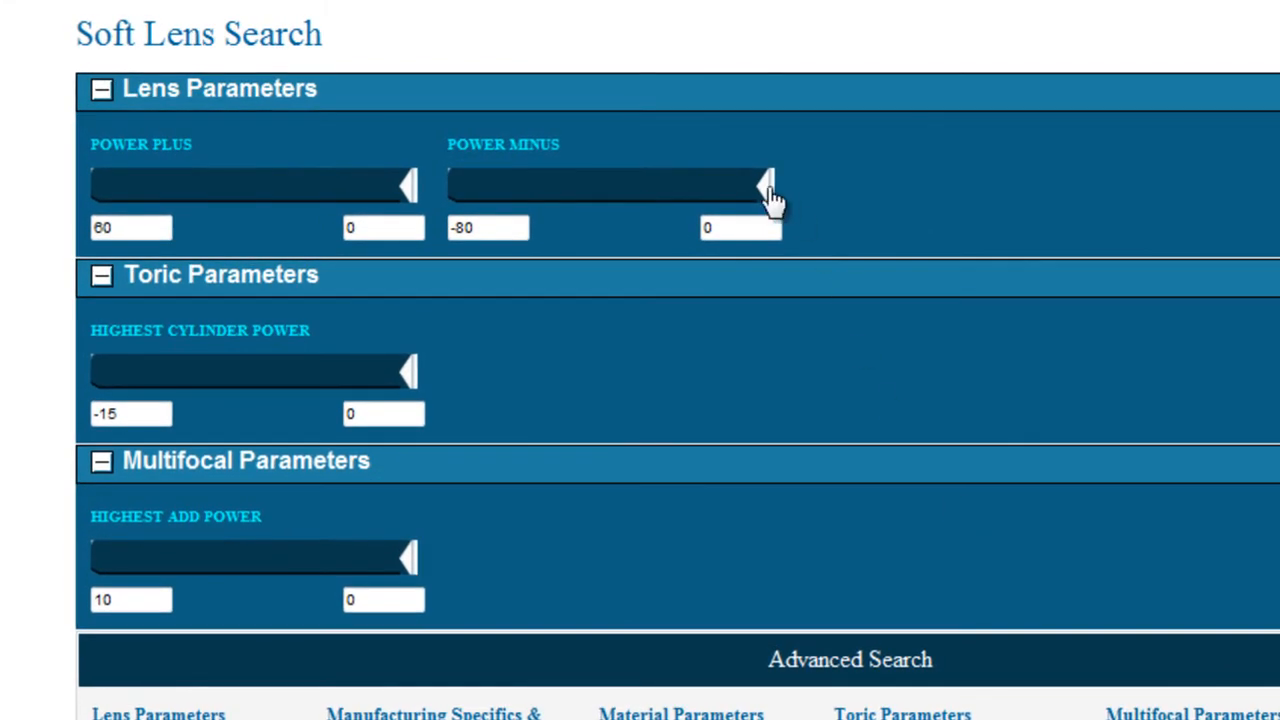
{"action": "left_click_drag", "start_coordinate": [764, 184], "coordinate": [744, 184]}
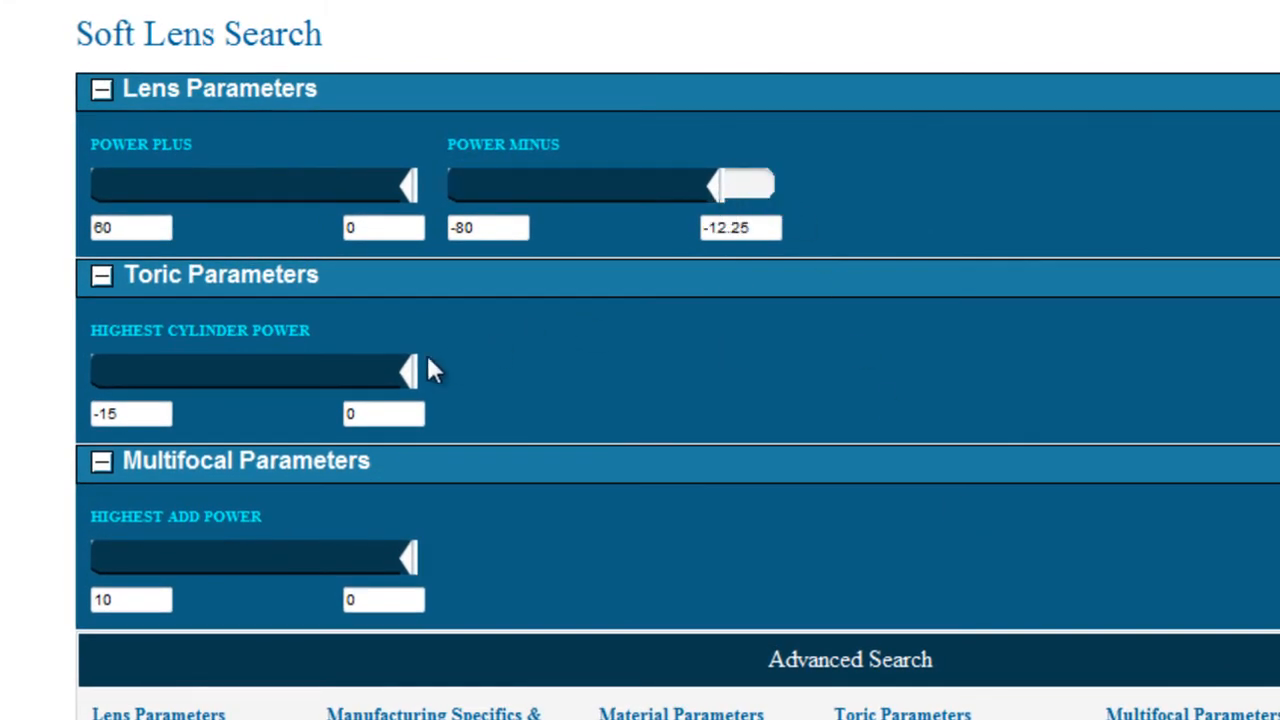
- Set the add power limit near 1.5 and cap cylinder power at -3.00
{"action": "left_click_drag", "start_coordinate": [404, 370], "coordinate": [384, 370]}
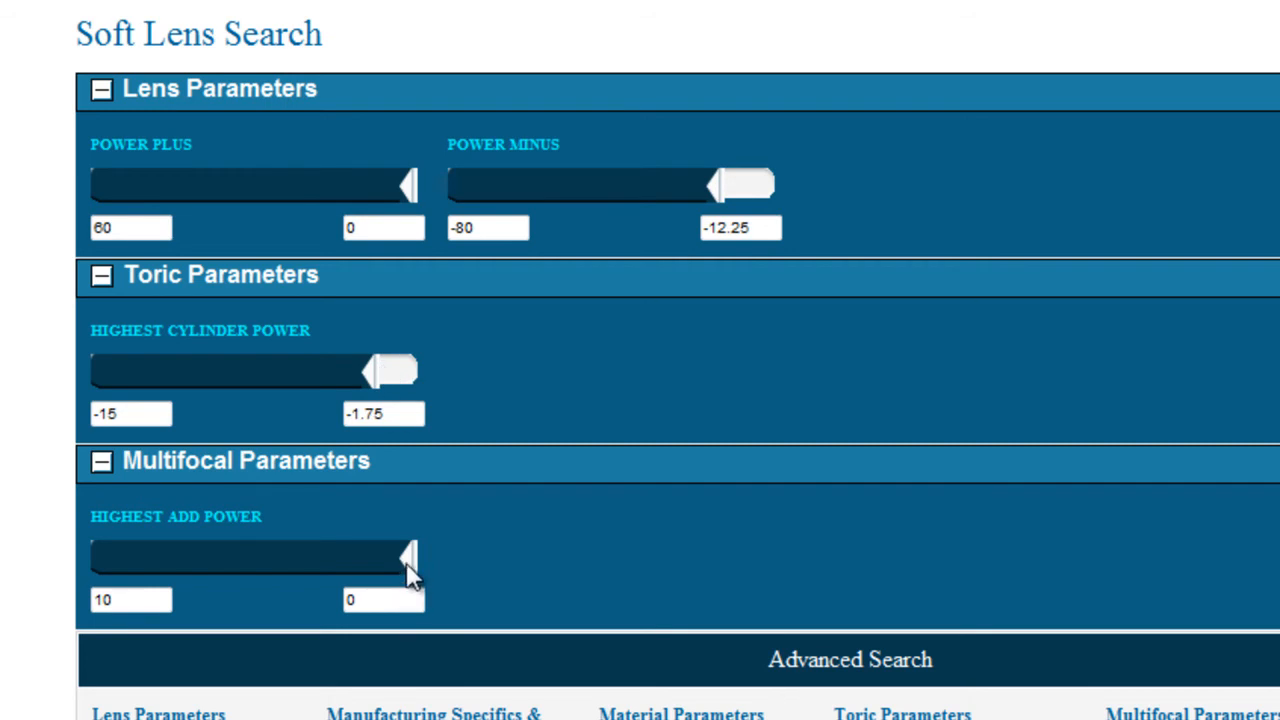
{"action": "left_click_drag", "start_coordinate": [410, 556], "coordinate": [370, 556]}
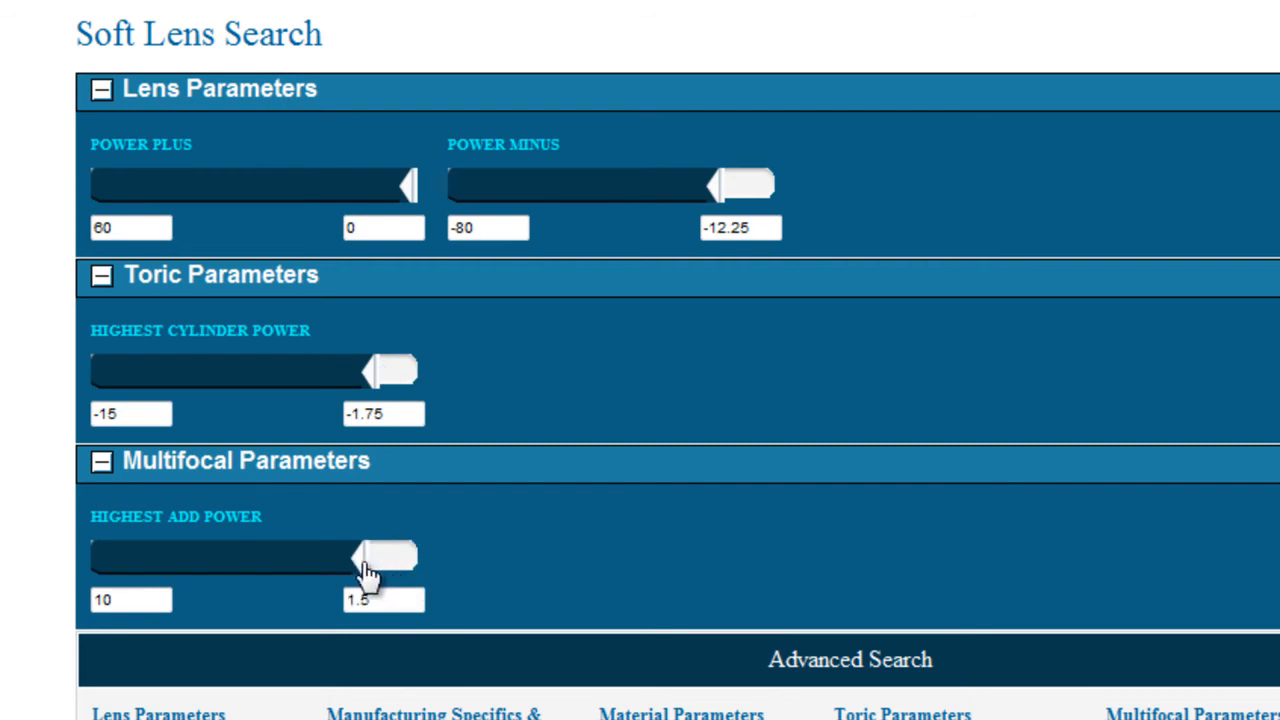
{"action": "left_click_drag", "start_coordinate": [384, 556], "coordinate": [408, 556]}
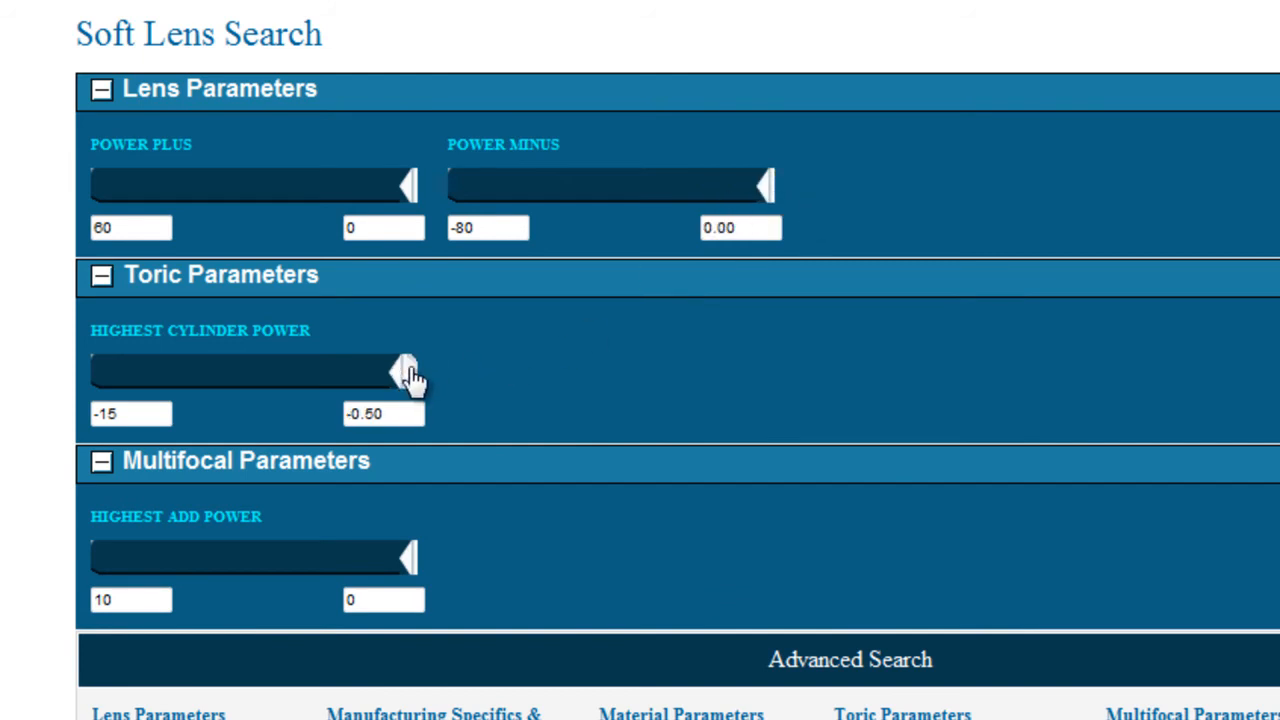
{"action": "left_click_drag", "start_coordinate": [408, 370], "coordinate": [360, 370]}
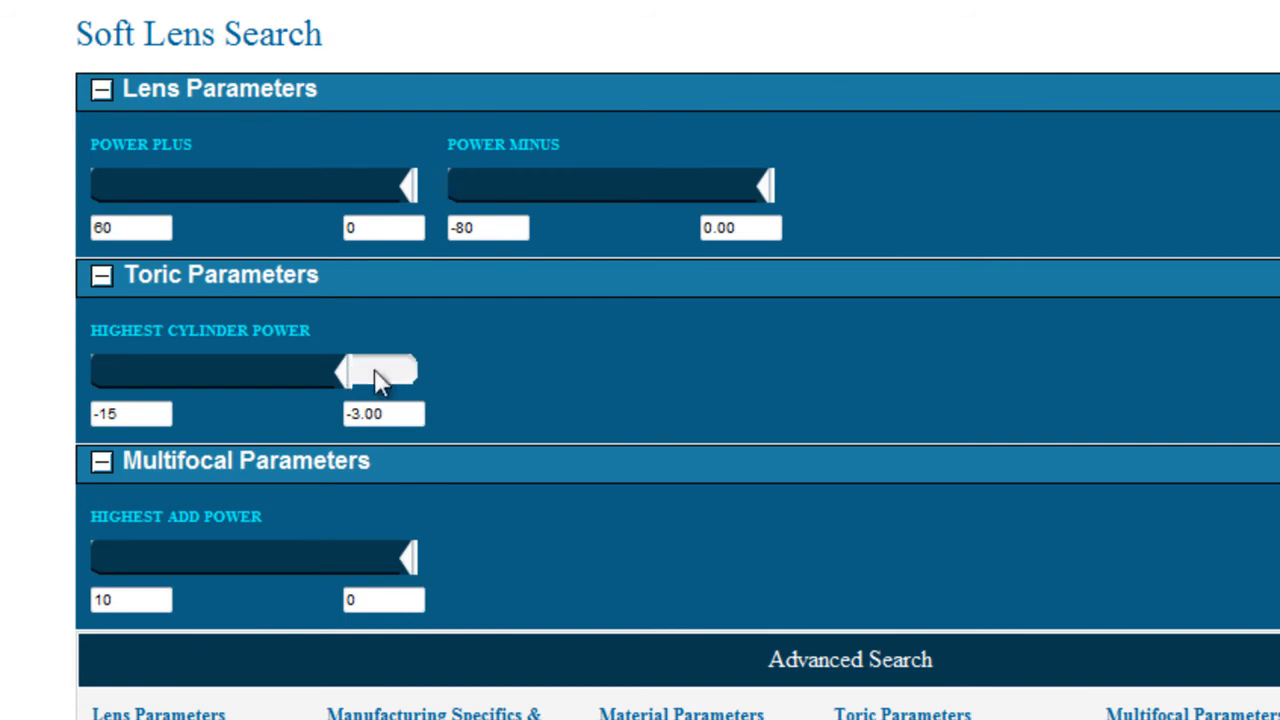
{"action": "mouse_move", "coordinate": [510, 388]}
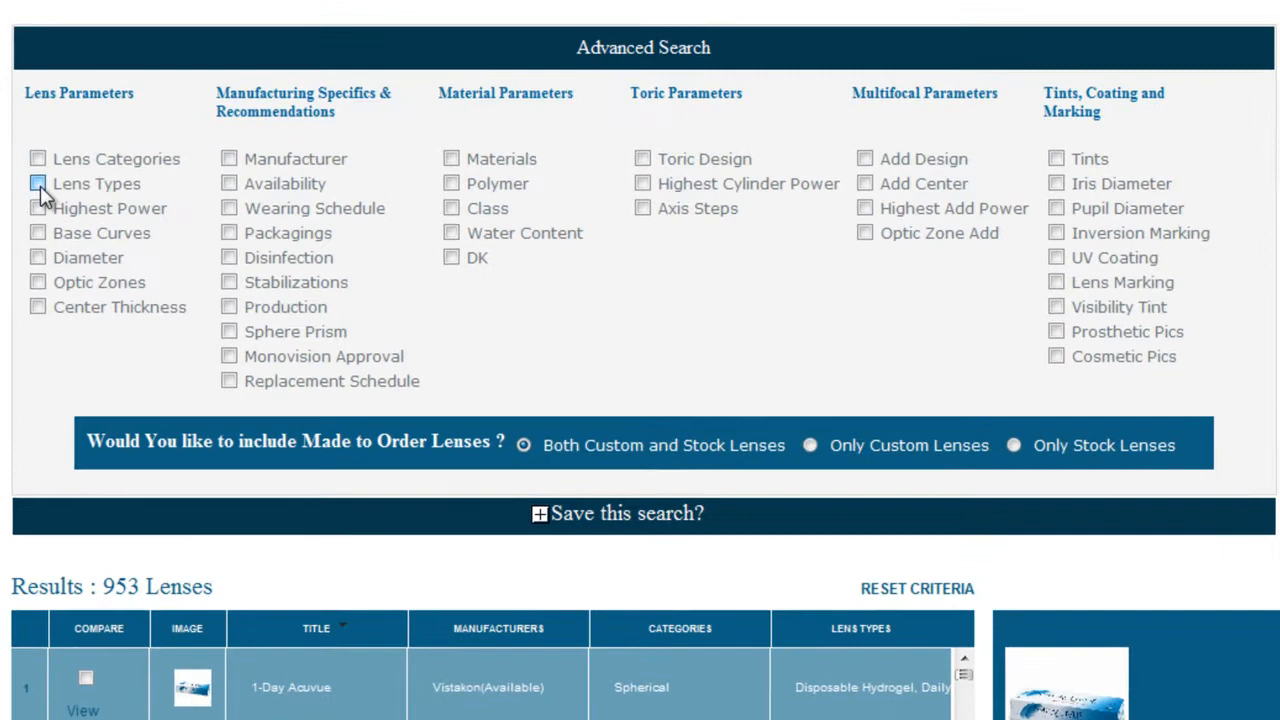
- Add the Lens Types filter to the new search
{"action": "left_click", "coordinate": [38, 184]}
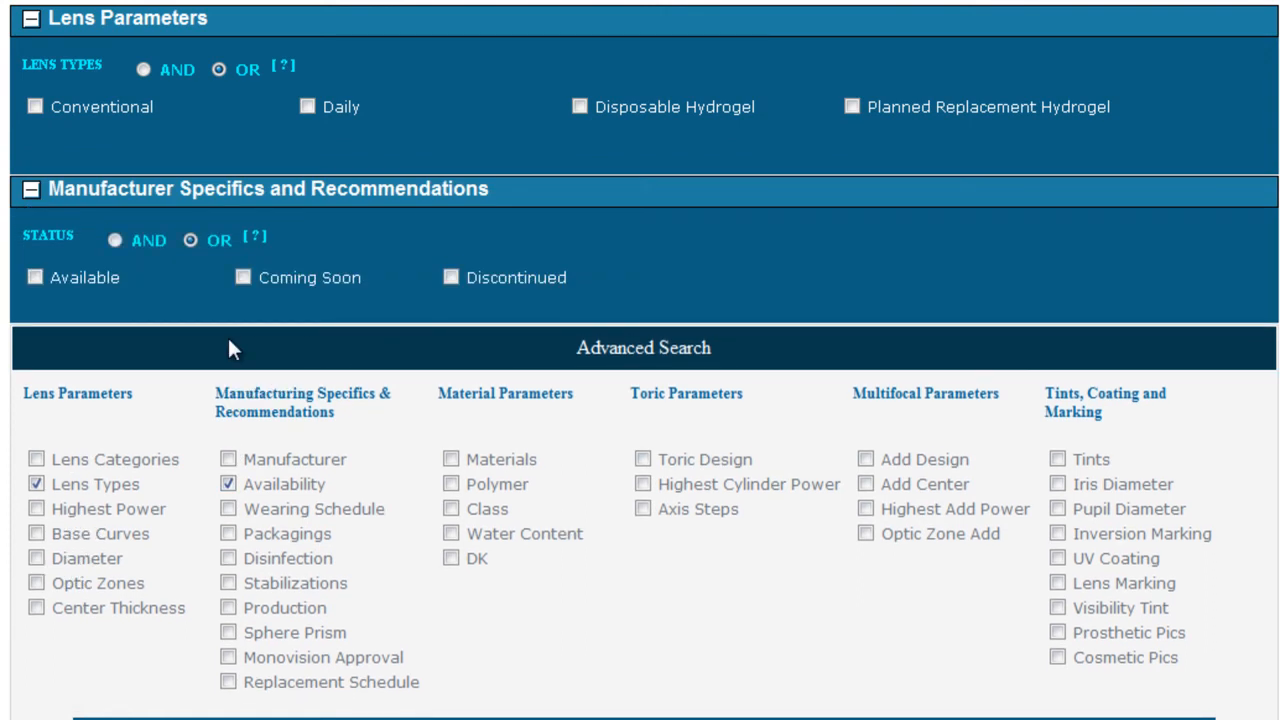
{"action": "mouse_move", "coordinate": [1050, 618]}
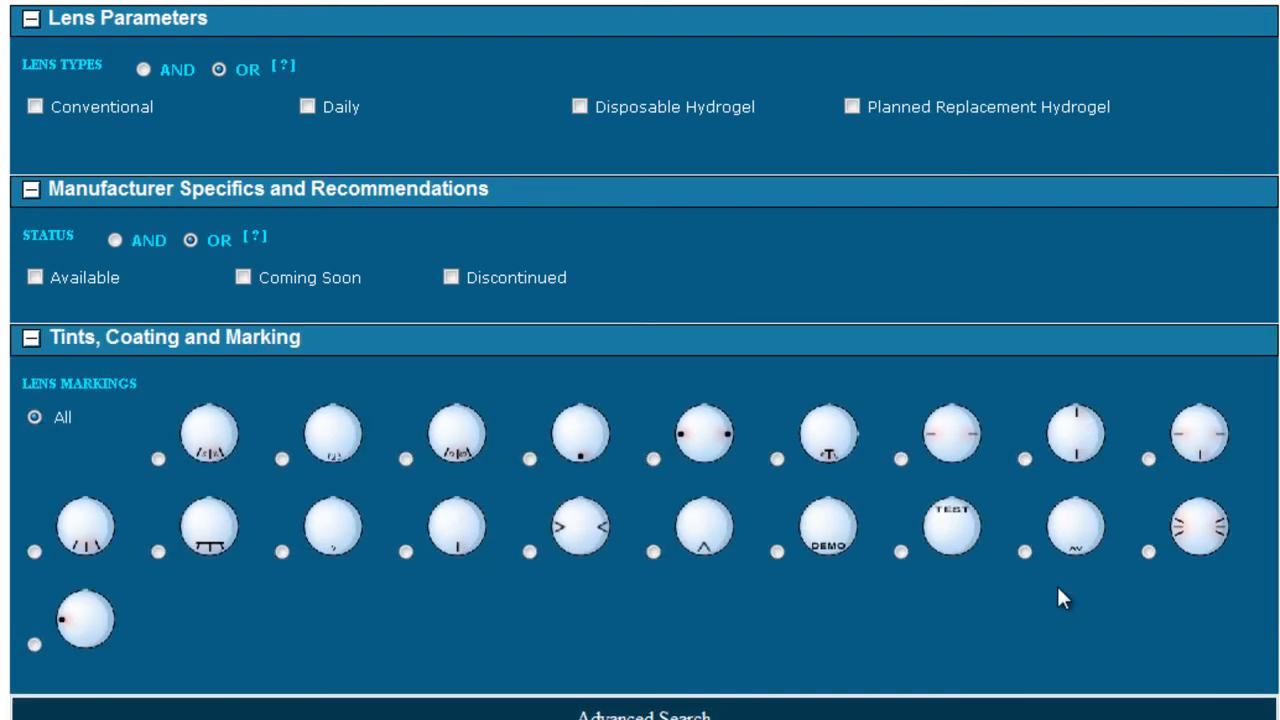
{"action": "mouse_move", "coordinate": [1028, 616]}
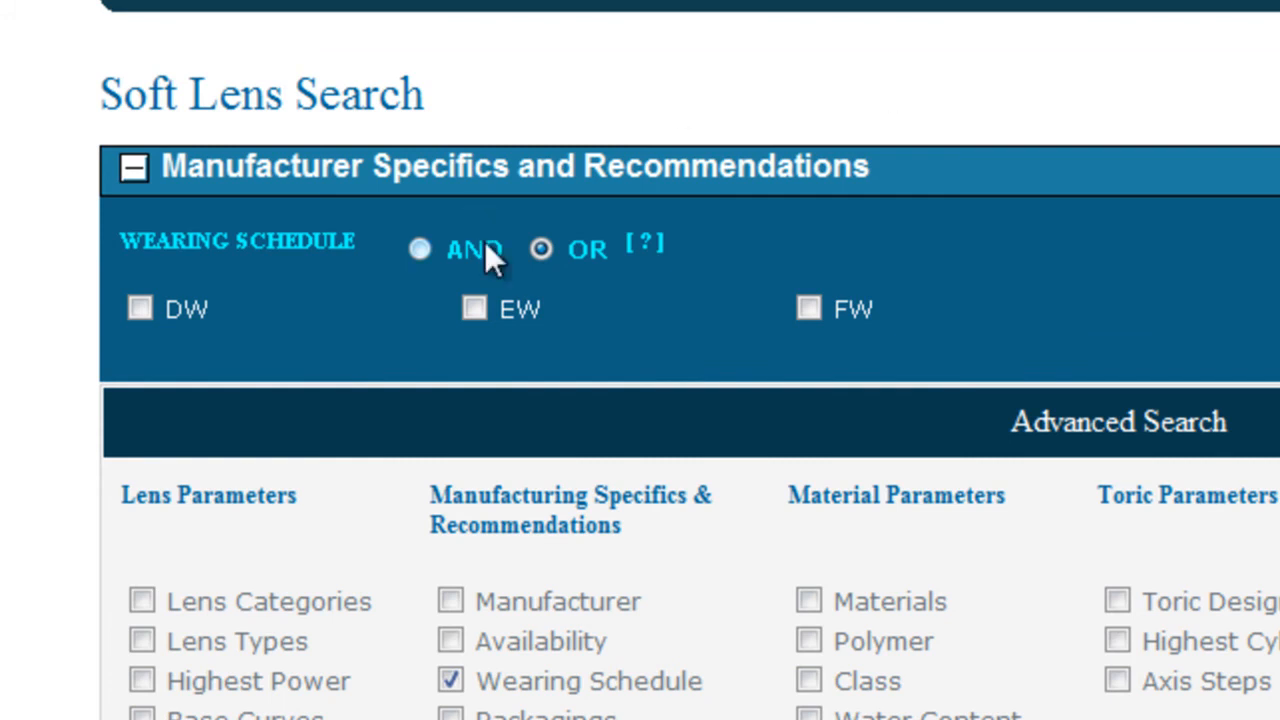
- Compare AND versus OR matching for the Wearing Schedule filter, leaving OR
{"action": "left_click", "coordinate": [540, 248]}
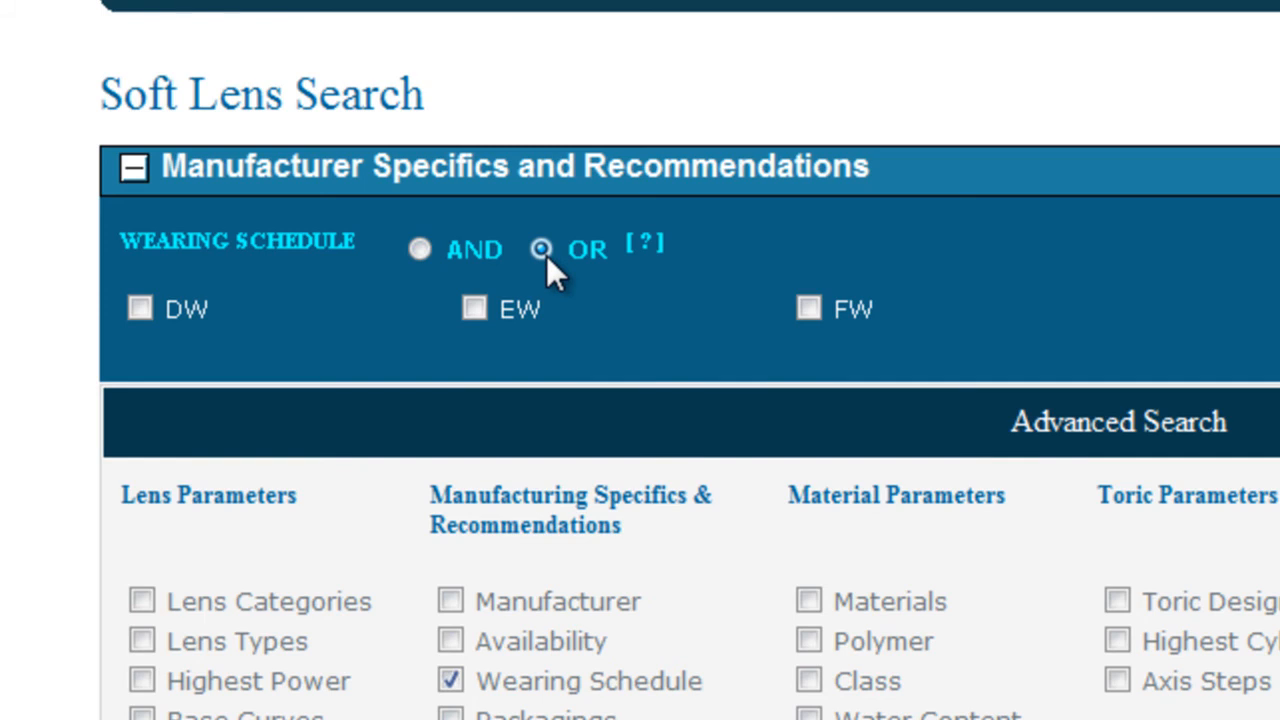
{"action": "left_click", "coordinate": [420, 248]}
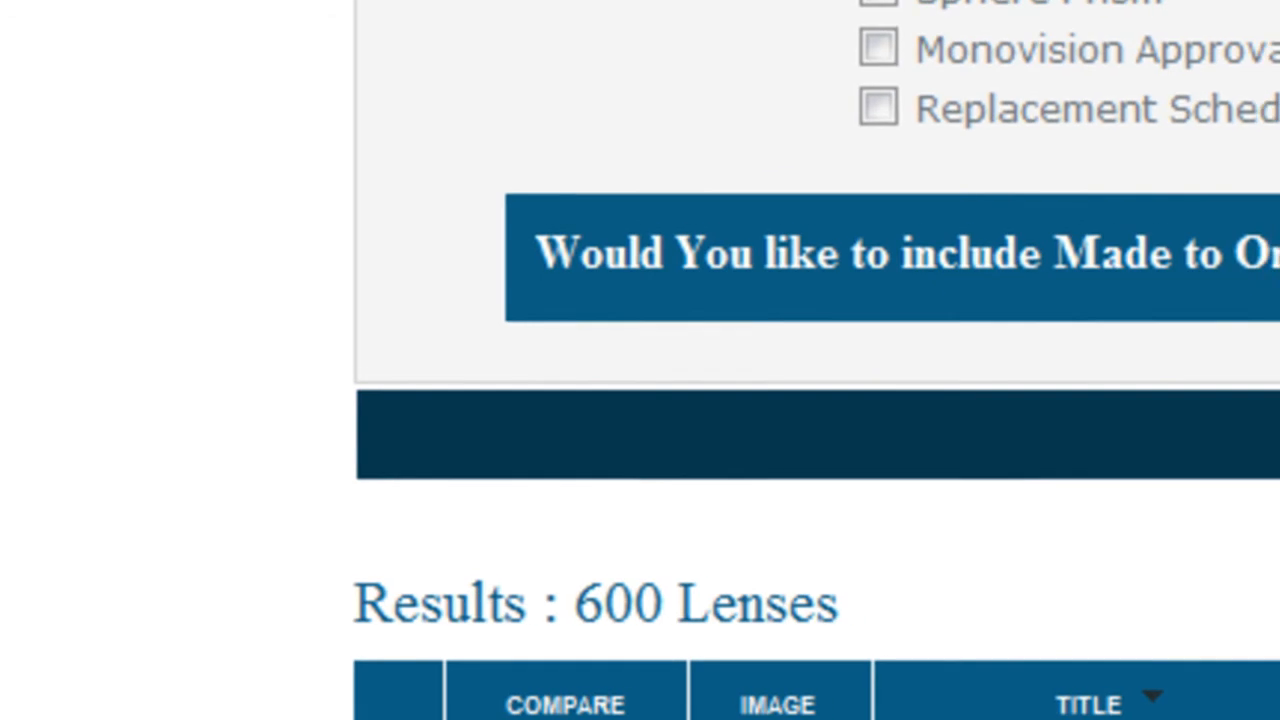
- Review the DW+EW AND wearing schedule filter and its 148-lens results list
{"action": "scroll", "scroll_direction": "up", "scroll_amount": 3}
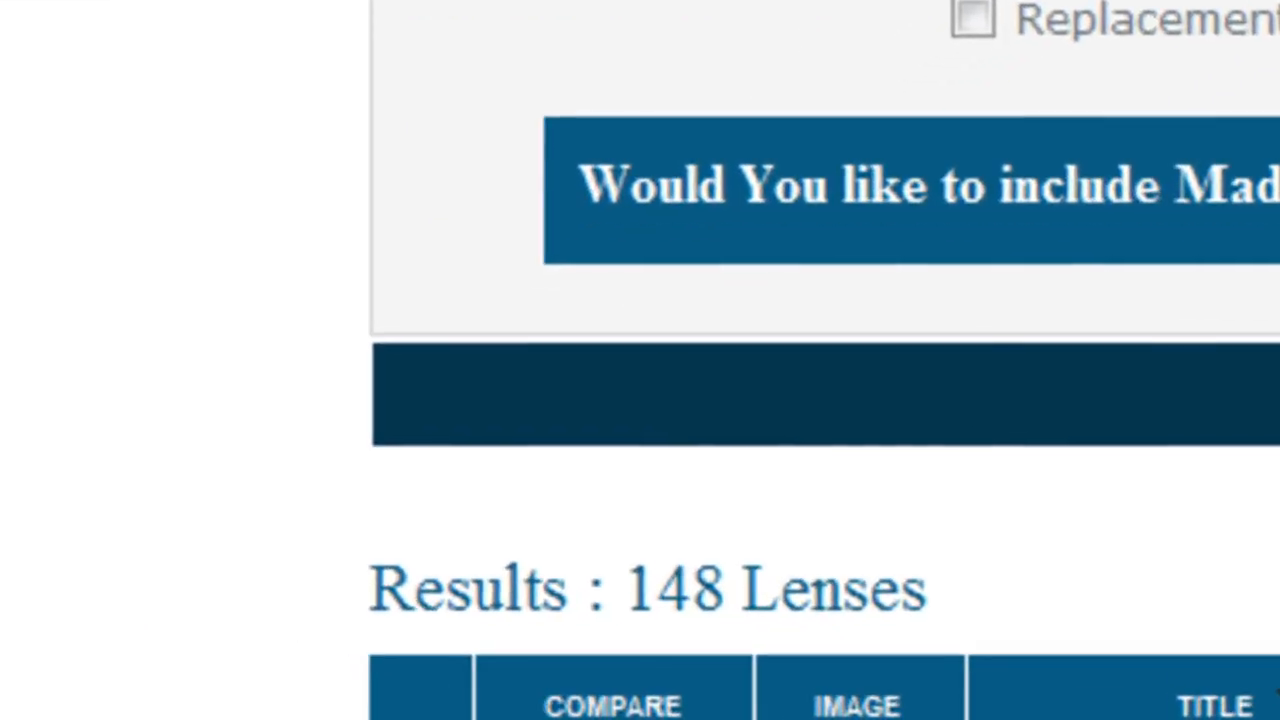
{"action": "scroll", "scroll_direction": "up", "scroll_amount": 3}
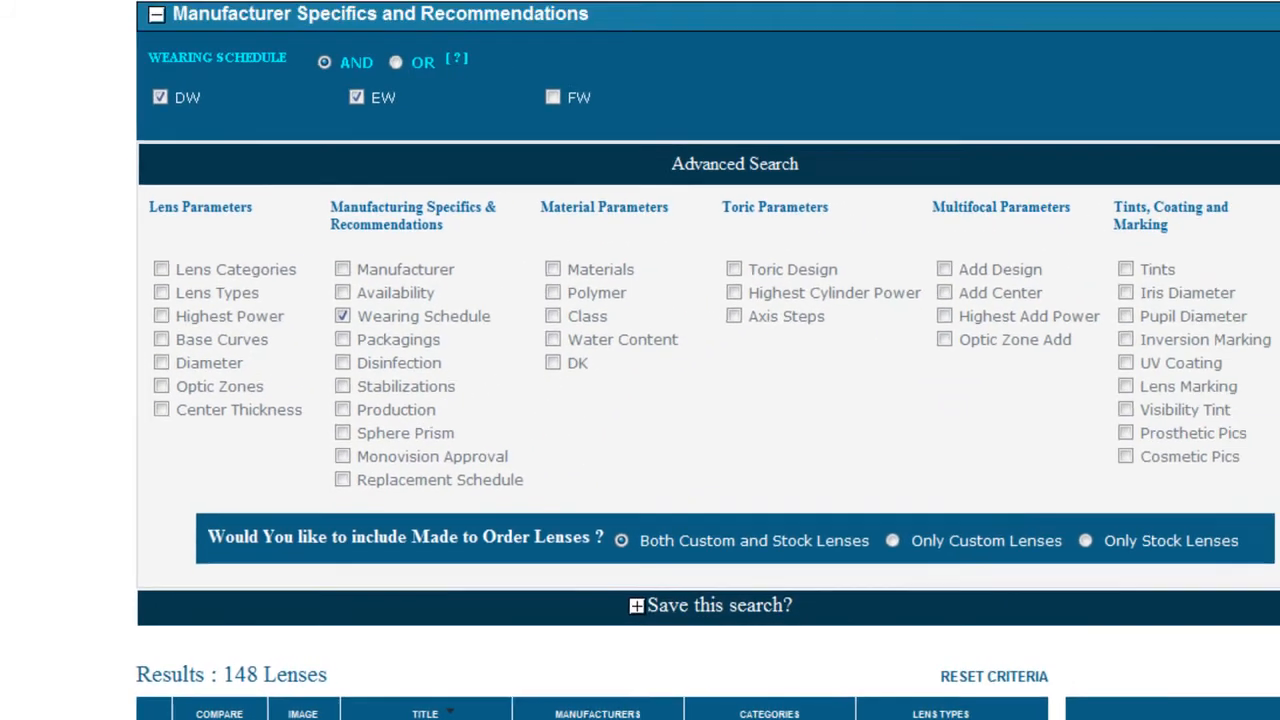
{"action": "scroll", "scroll_direction": "down", "scroll_amount": 3}
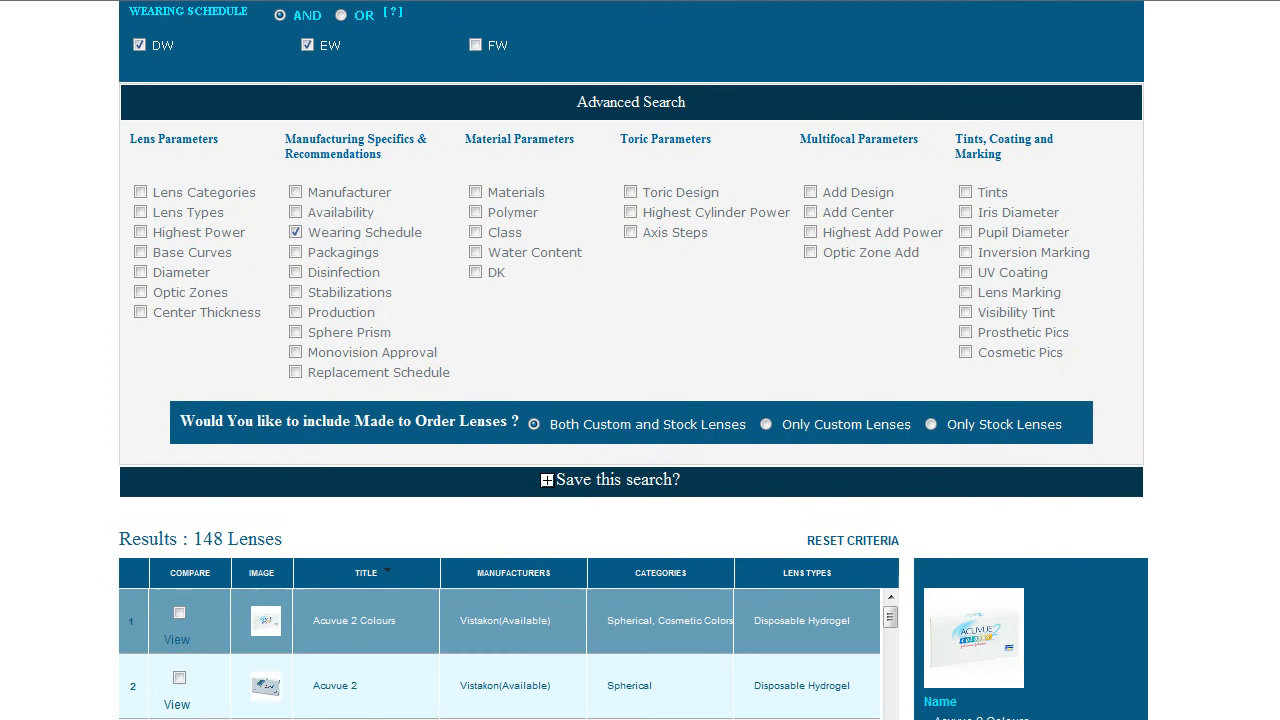
{"action": "scroll", "scroll_direction": "down", "scroll_amount": 3}
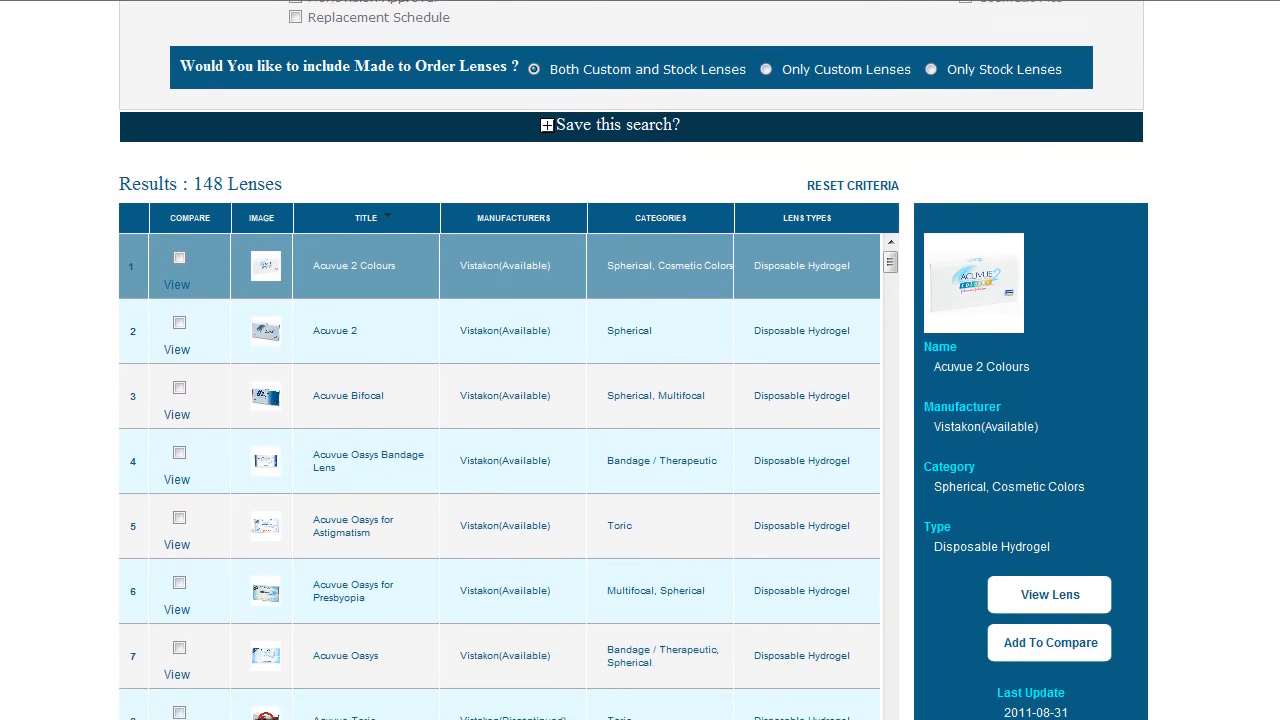